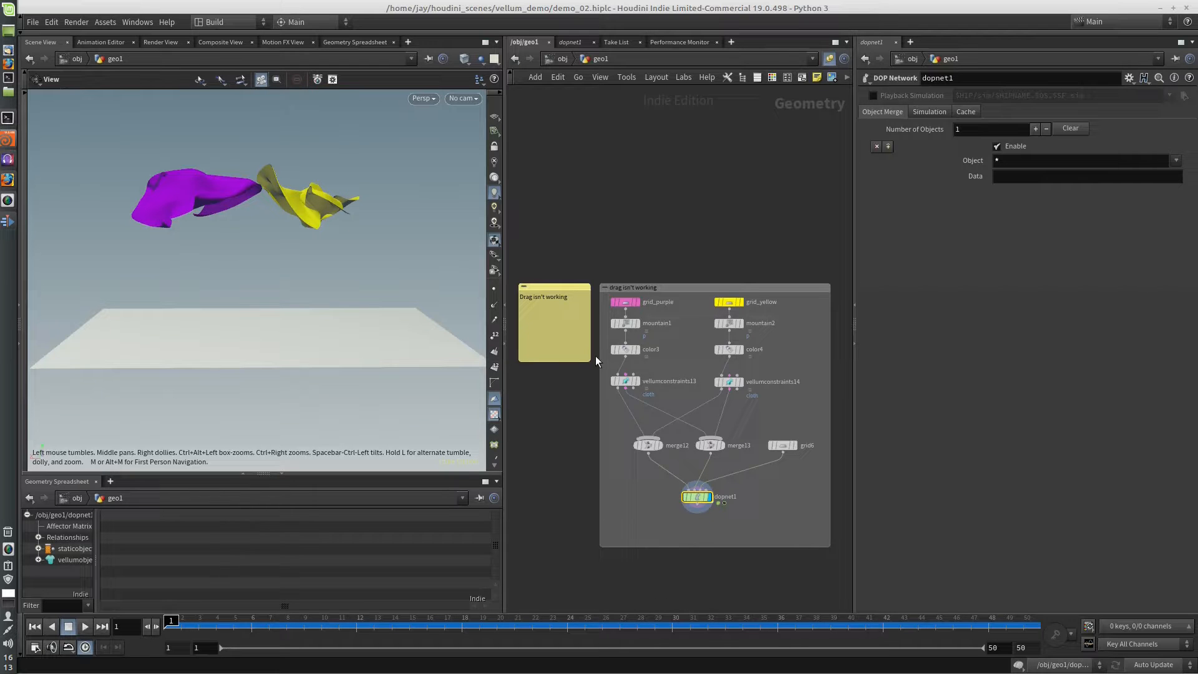
Inspect the purple then yellow cloth constraints to compare their Normal/Tangent Drag values
{"action": "left_click", "coordinate": [623, 382]}
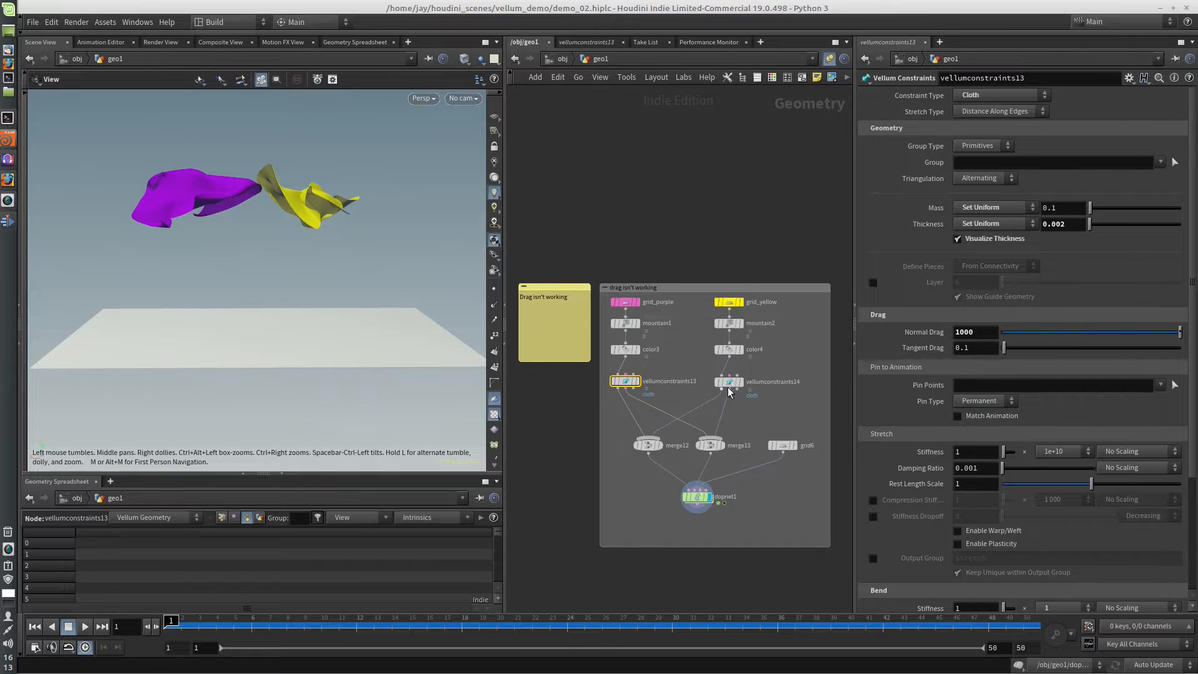
{"action": "left_click", "coordinate": [727, 382]}
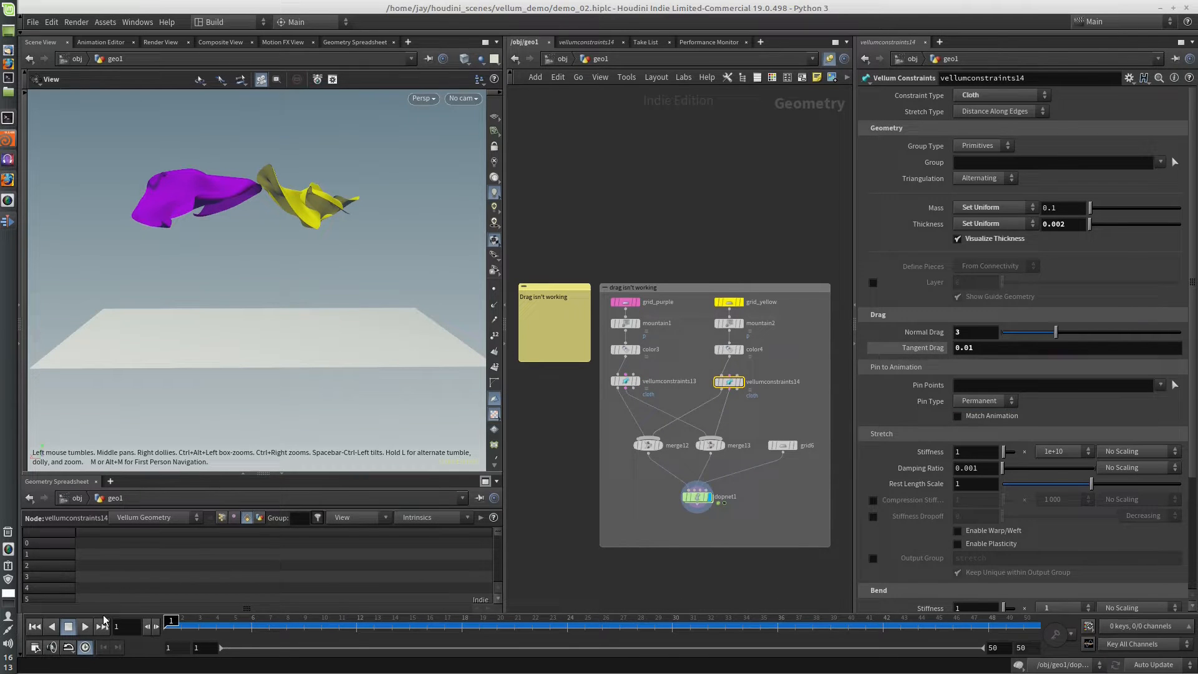
Play the cloth simulation until both land, then rewind to frame 1
{"action": "left_click", "coordinate": [85, 626]}
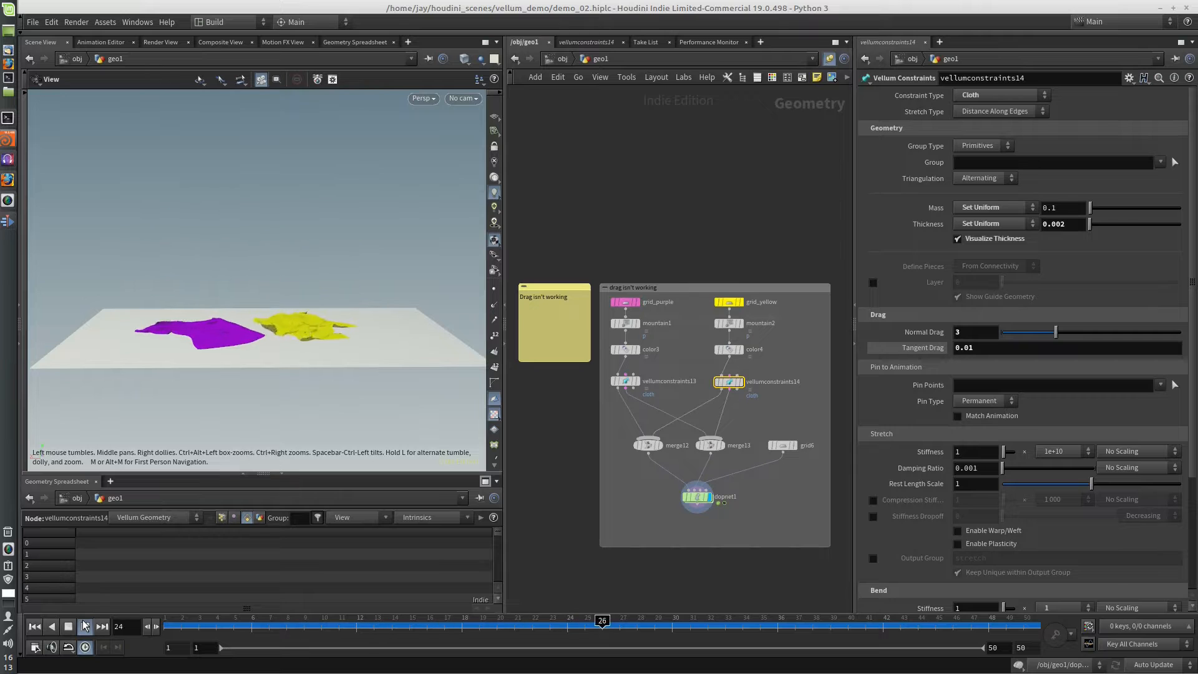
{"action": "left_click", "coordinate": [86, 625]}
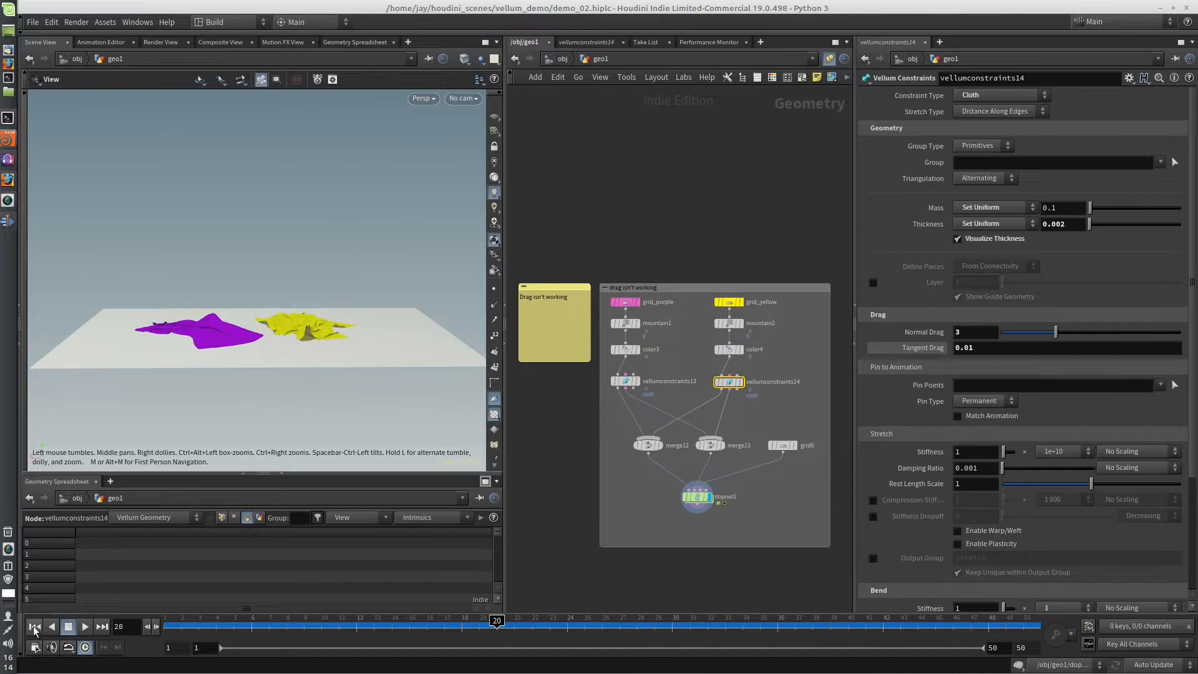
{"action": "left_click", "coordinate": [33, 626]}
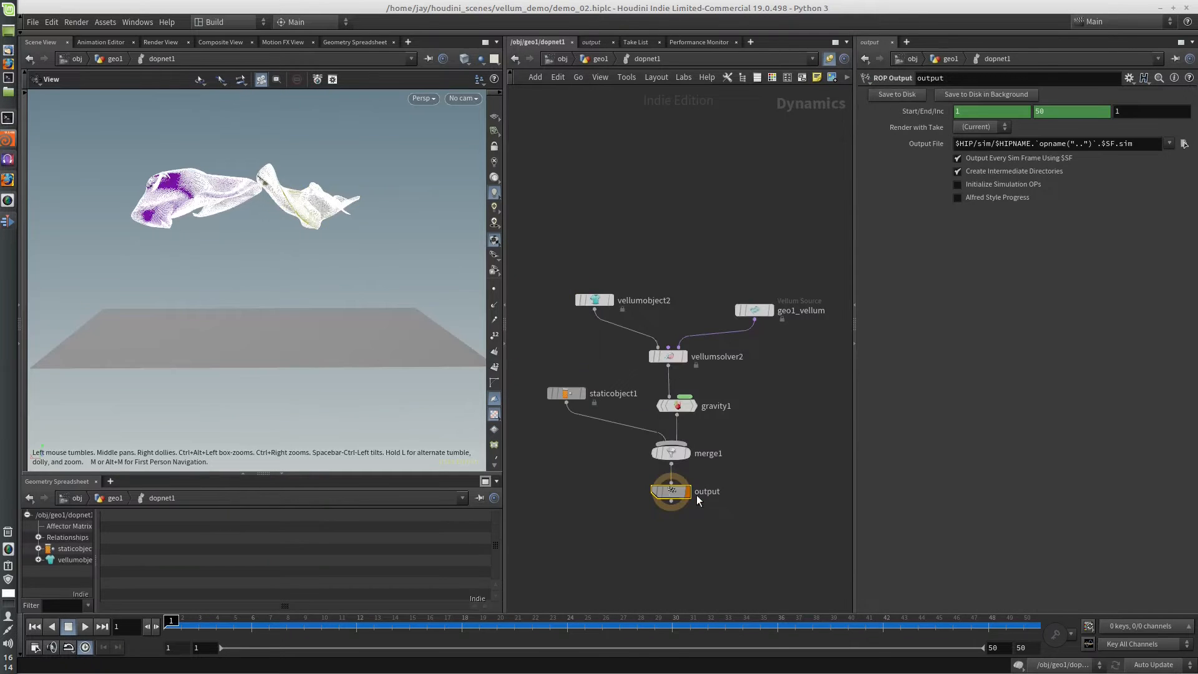
{"action": "key", "text": "Tab"}
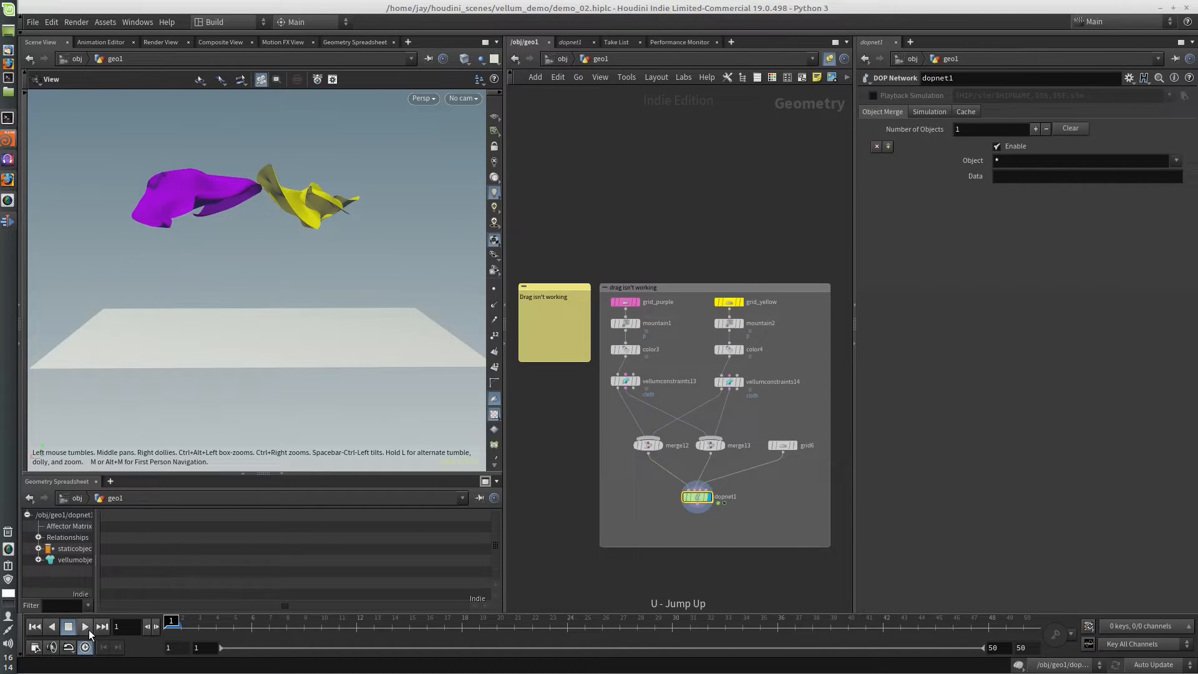
{"action": "left_click", "coordinate": [84, 626]}
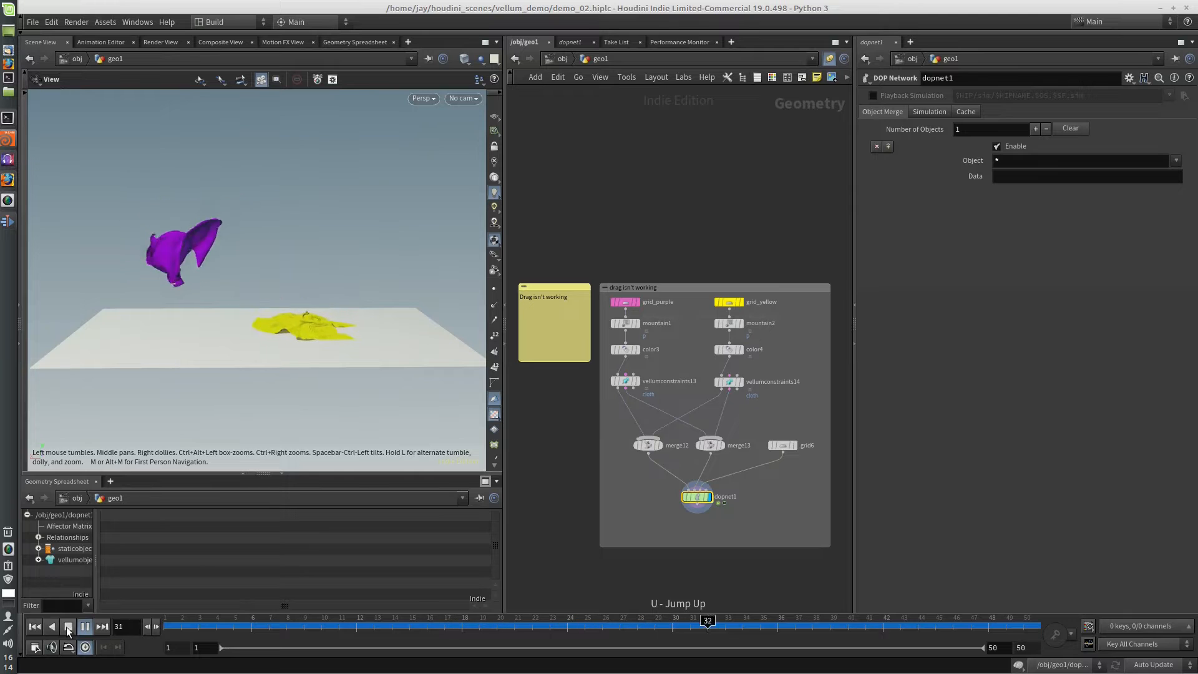
{"action": "left_click", "coordinate": [50, 626]}
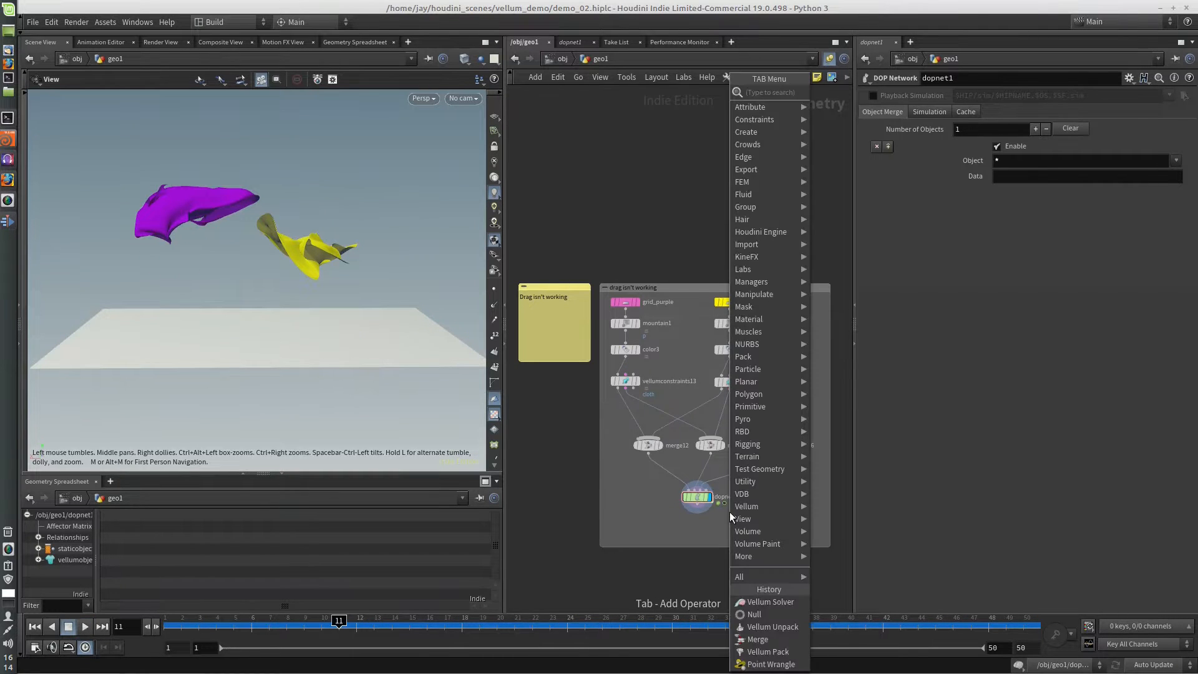
{"action": "type", "text": "v"}
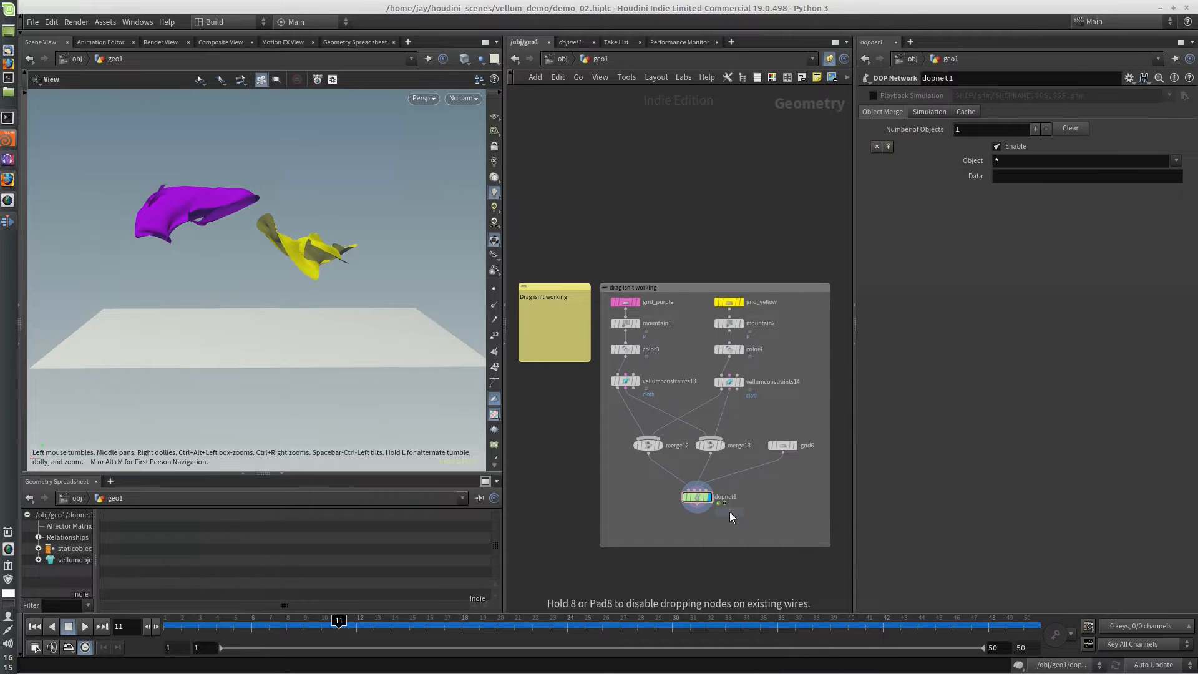
{"action": "left_click", "coordinate": [770, 501]}
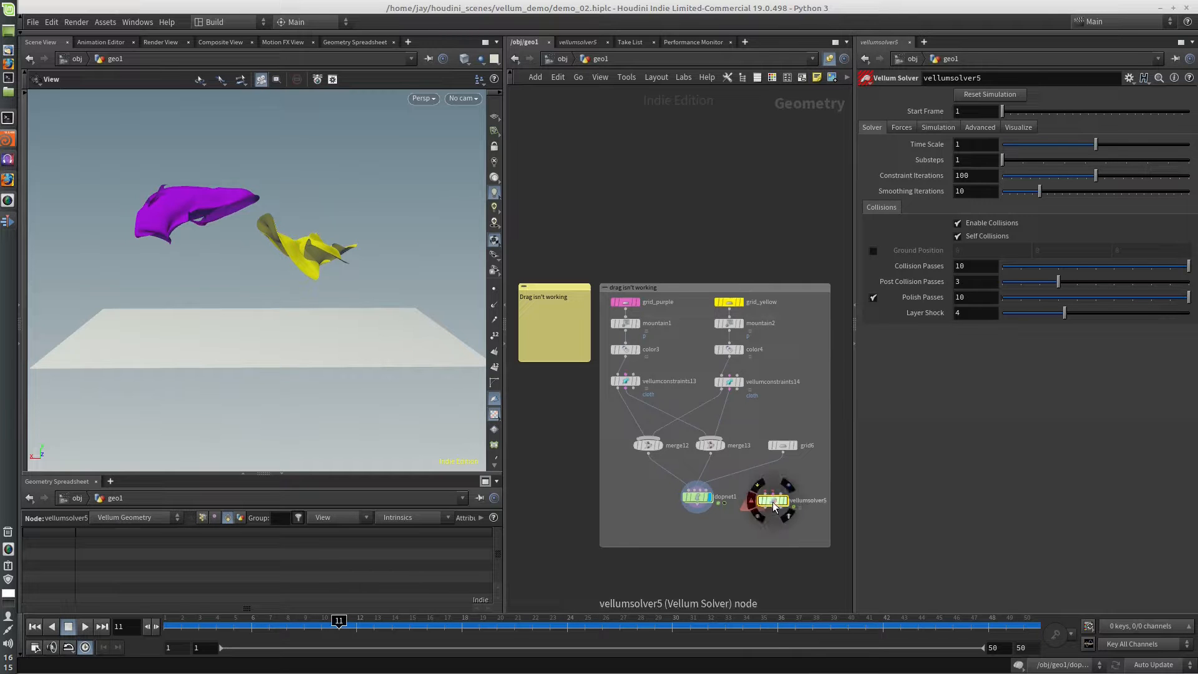
{"action": "double_click", "coordinate": [771, 501]}
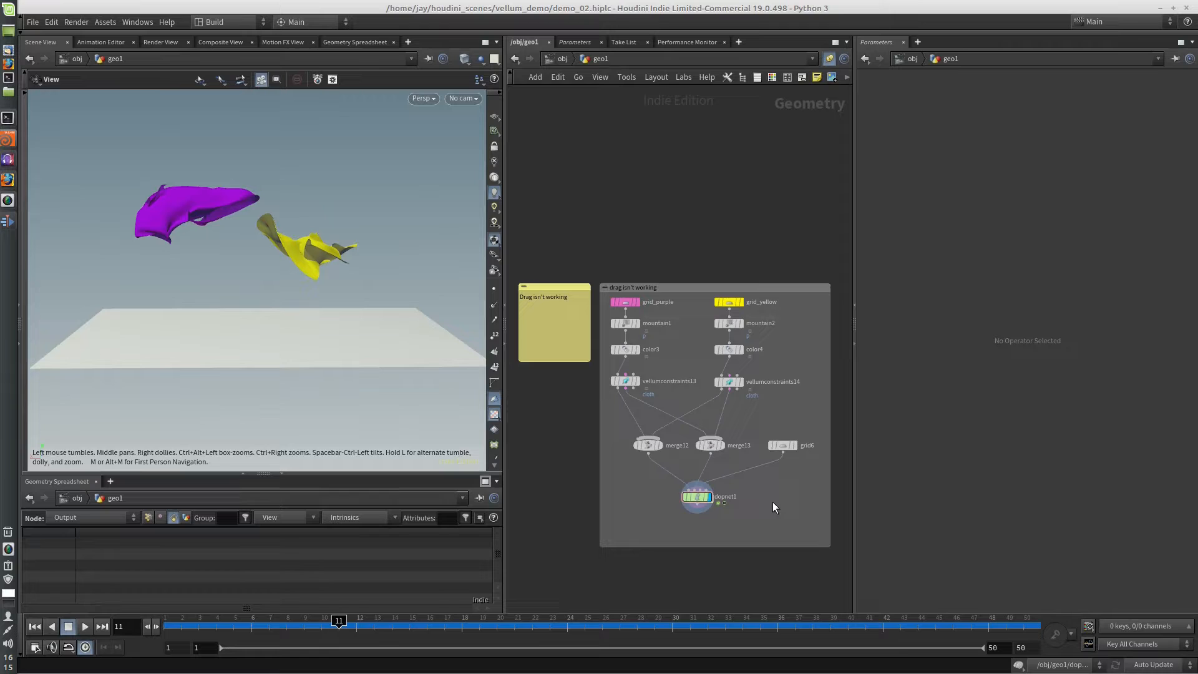
{"action": "mouse_move", "coordinate": [718, 506]}
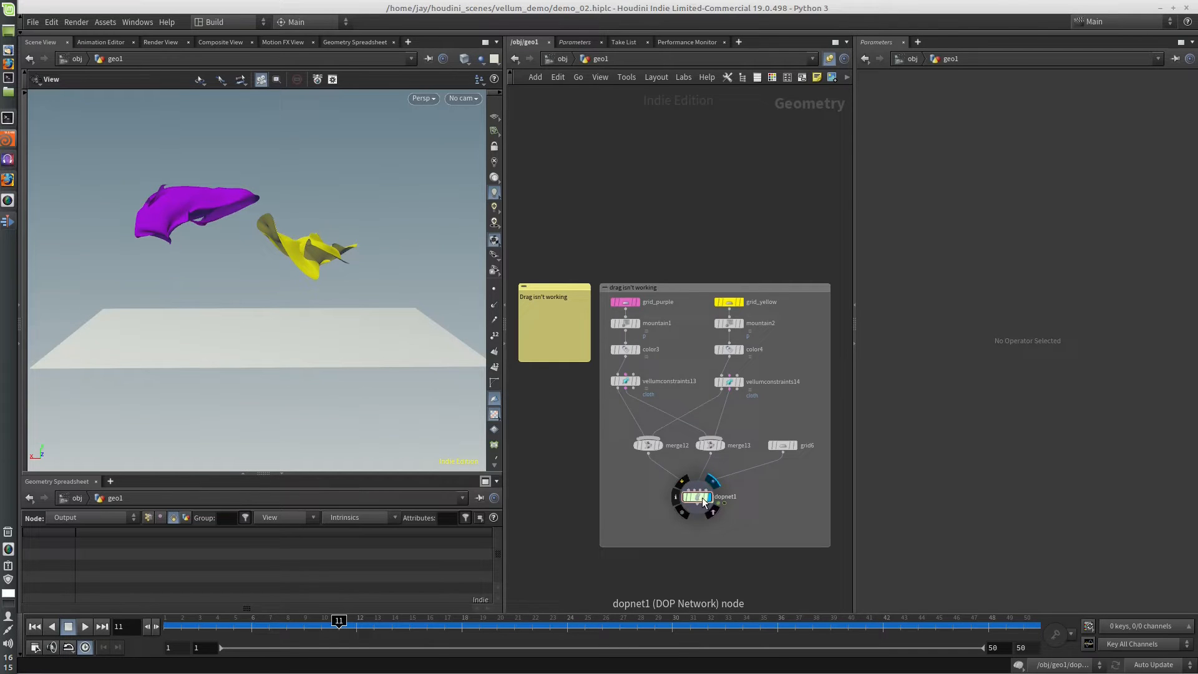
{"action": "mouse_move", "coordinate": [703, 502]}
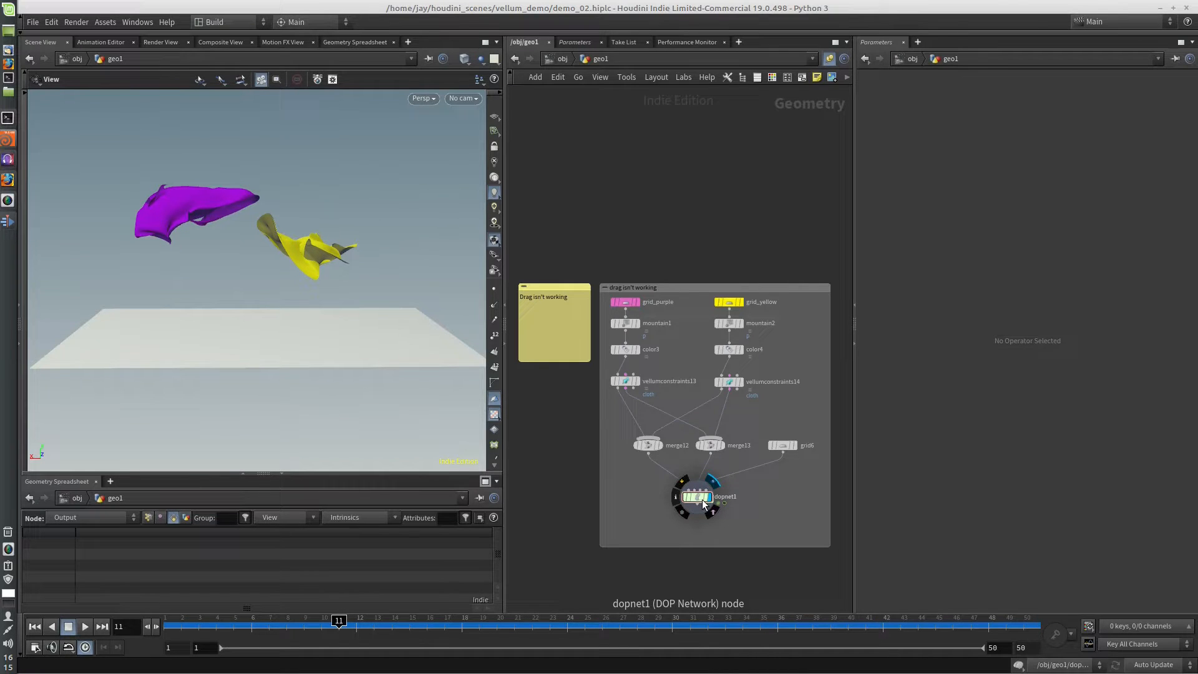
Show vellumconstraints13's Drag section with Normal Drag 1000 and Tangent Drag 0.1
{"action": "left_click", "coordinate": [625, 382]}
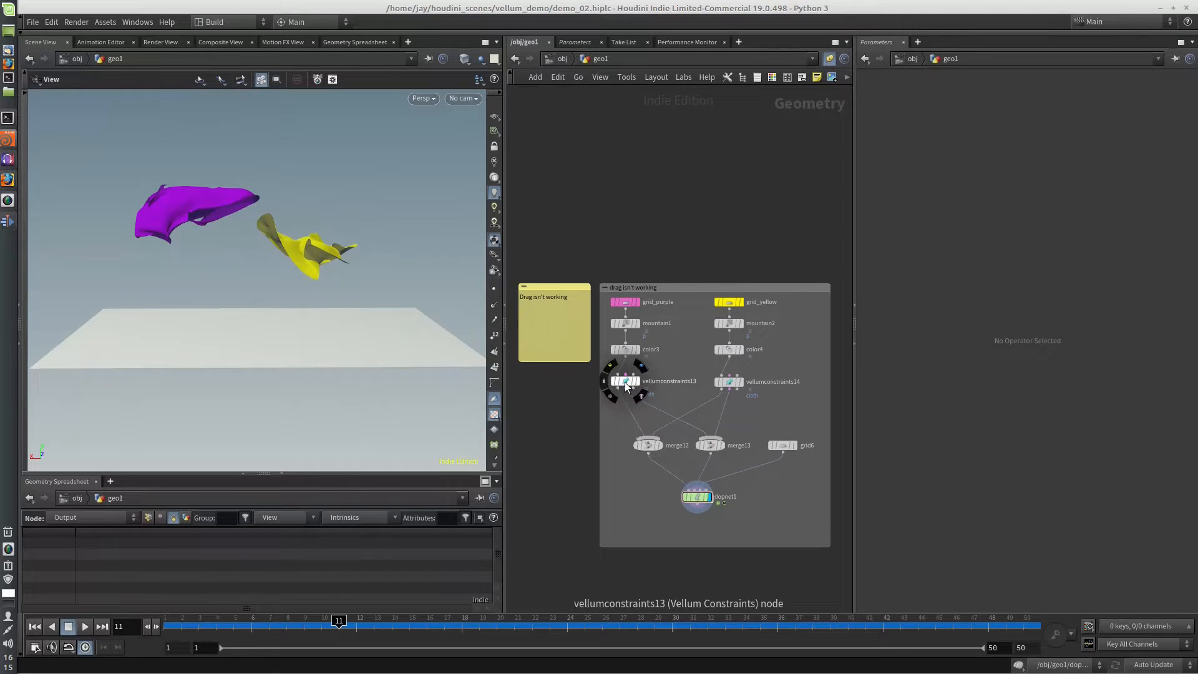
{"action": "left_click", "coordinate": [624, 382]}
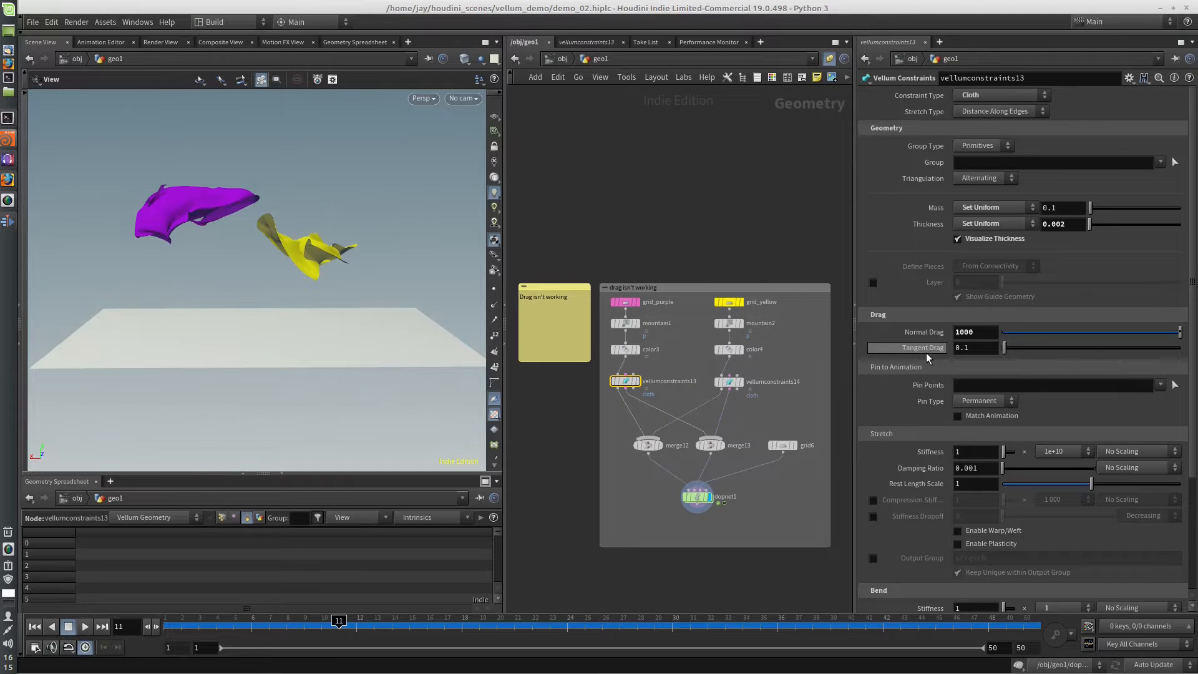
{"action": "mouse_move", "coordinate": [840, 321]}
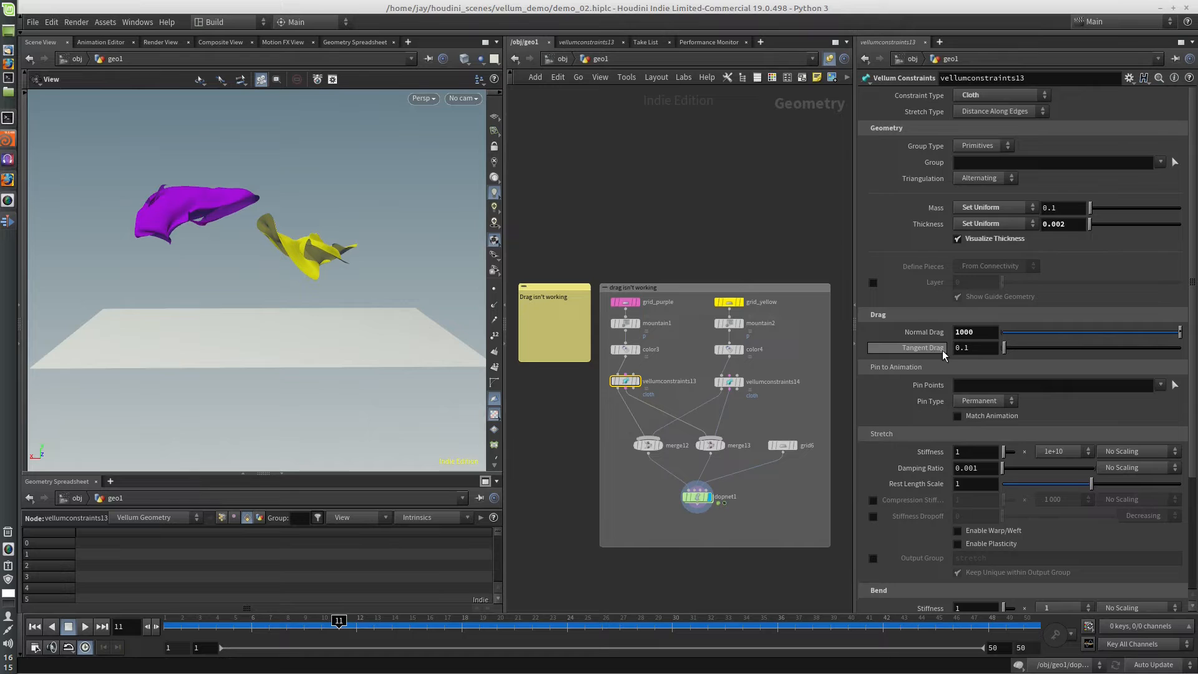
{"action": "left_click", "coordinate": [978, 349]}
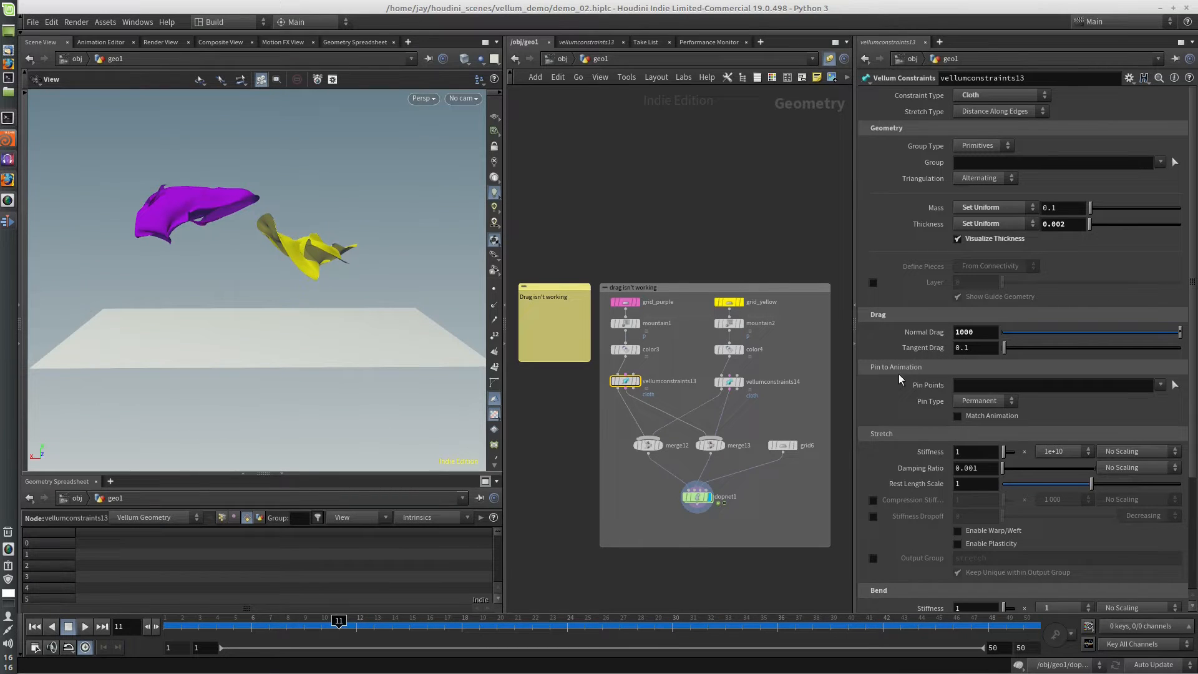
{"action": "mouse_move", "coordinate": [760, 400]}
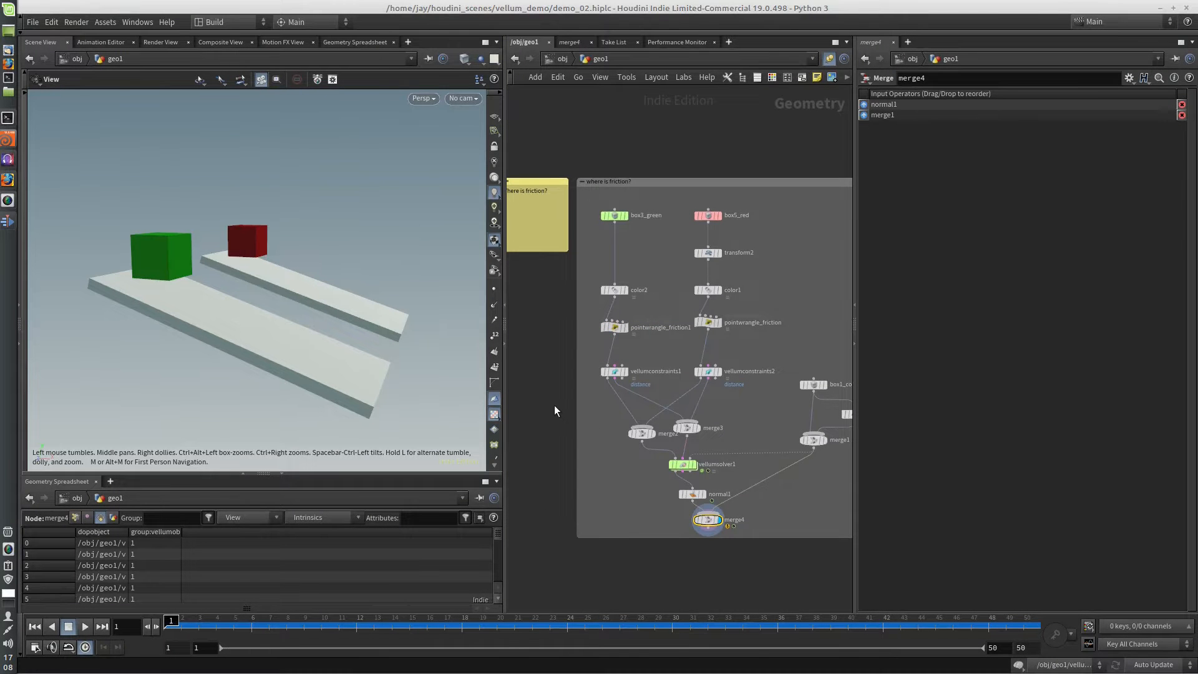
Play the box-sliding friction simulation briefly, then stop it
{"action": "left_click", "coordinate": [84, 625]}
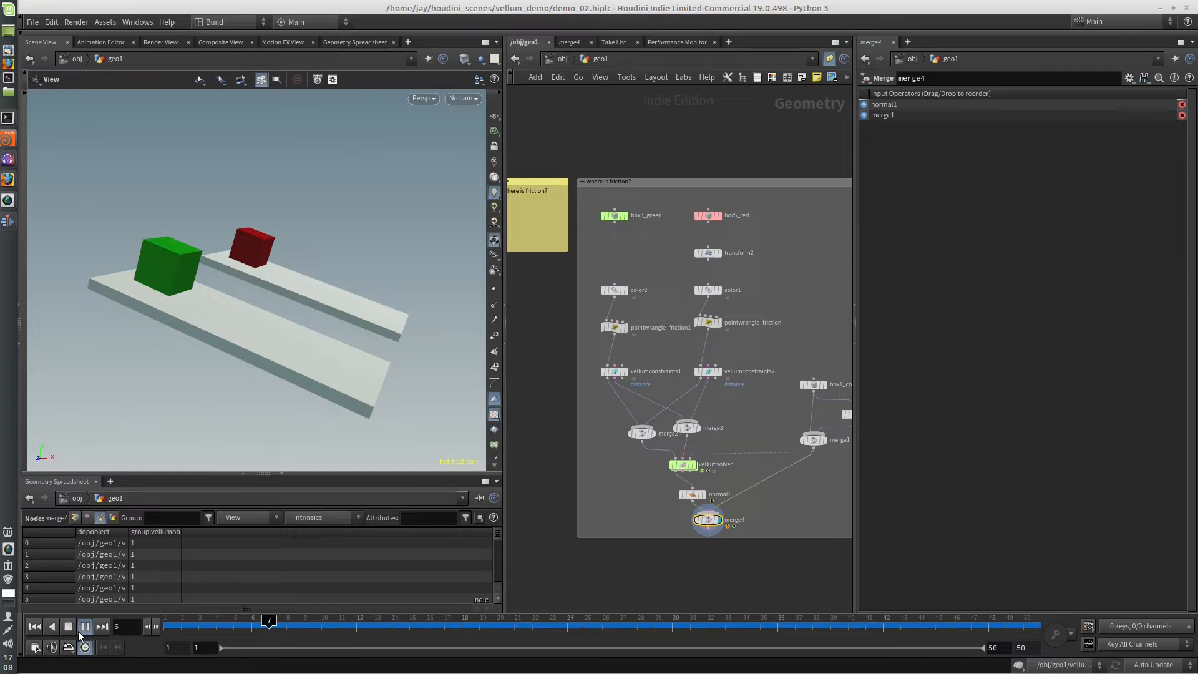
{"action": "left_click", "coordinate": [68, 625]}
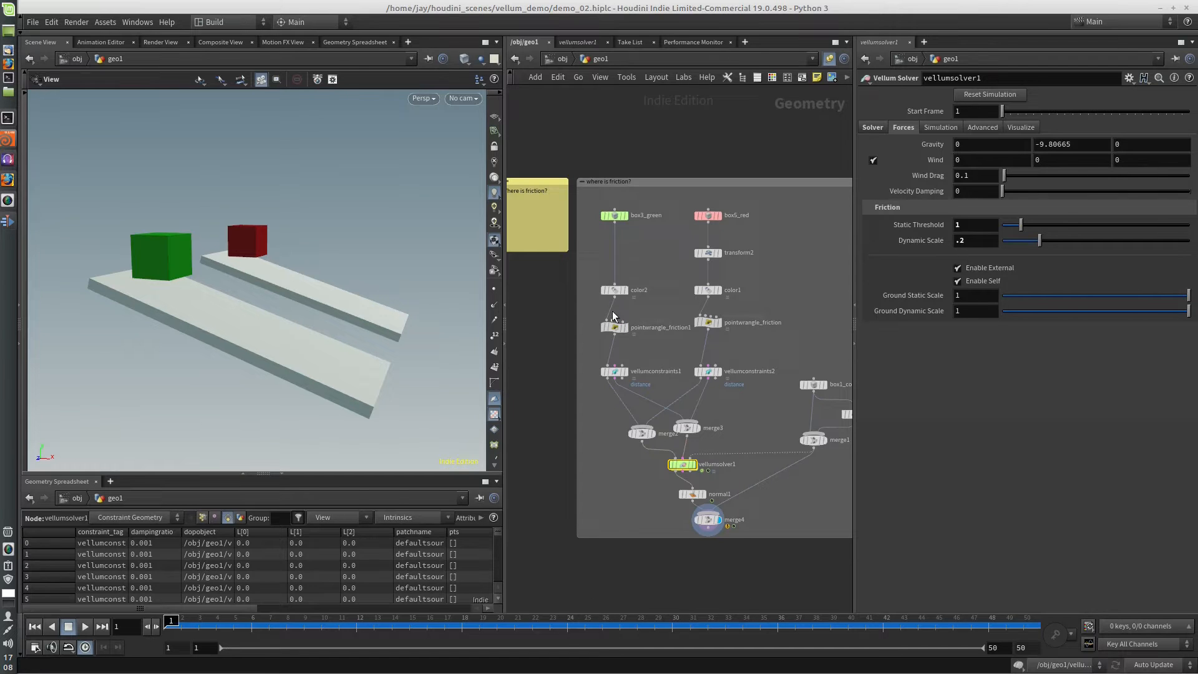
{"action": "mouse_move", "coordinate": [574, 339]}
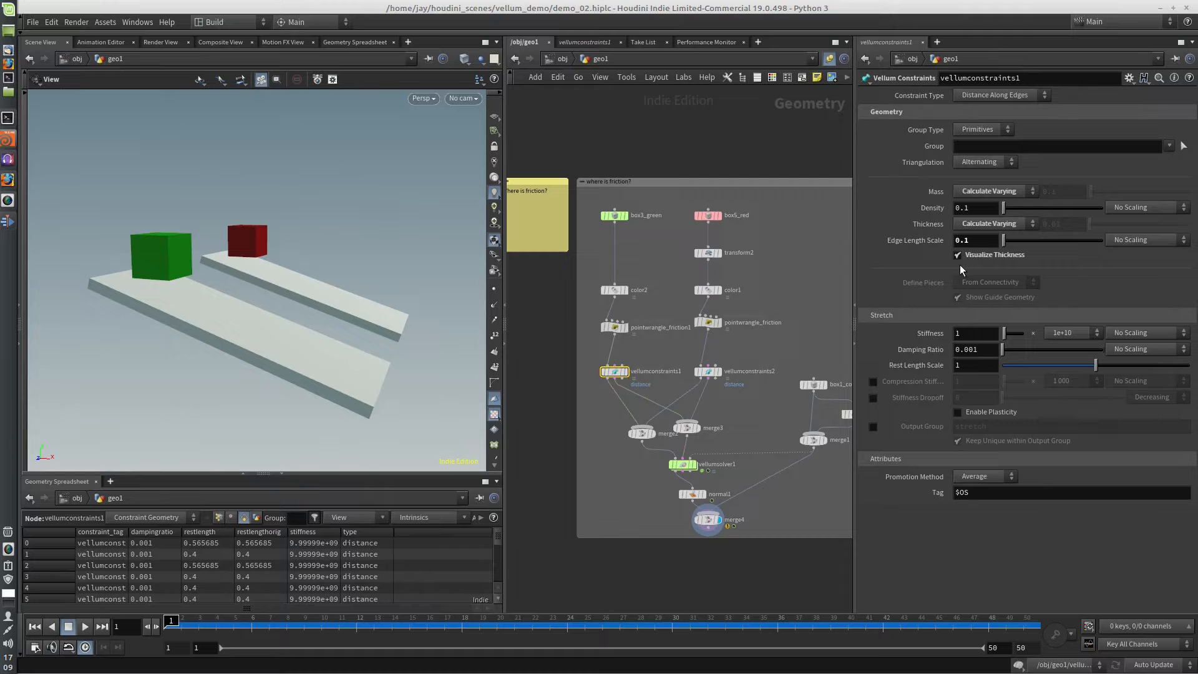
{"action": "mouse_move", "coordinate": [795, 310]}
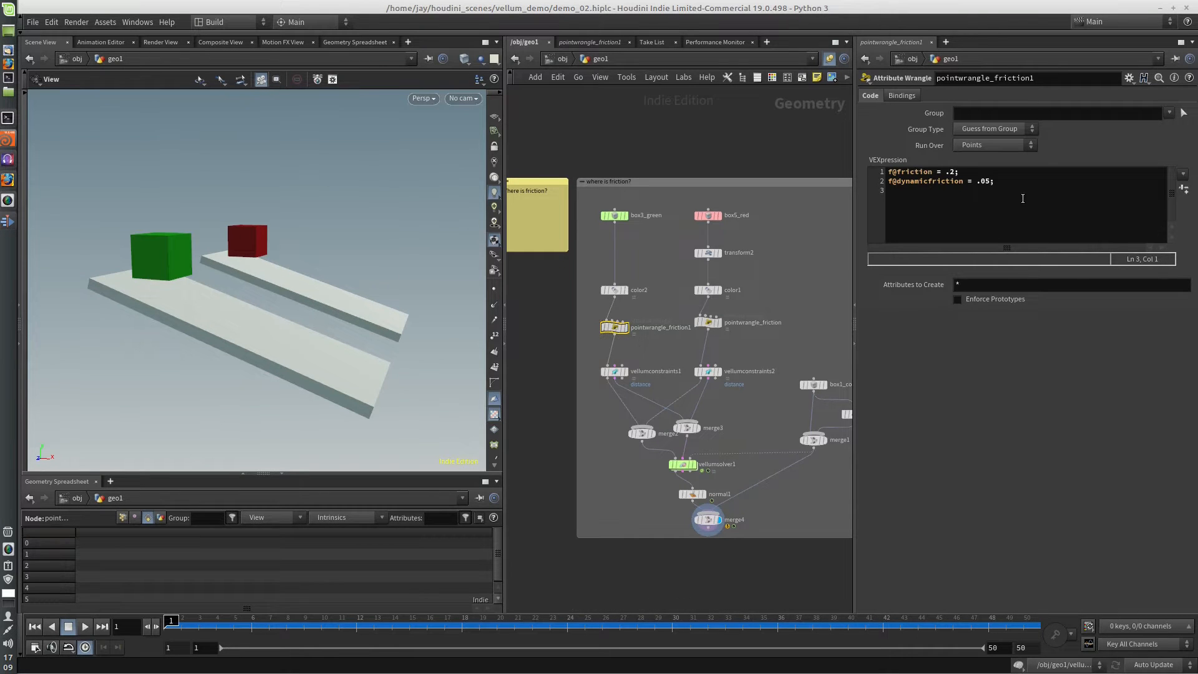
{"action": "mouse_move", "coordinate": [900, 184]}
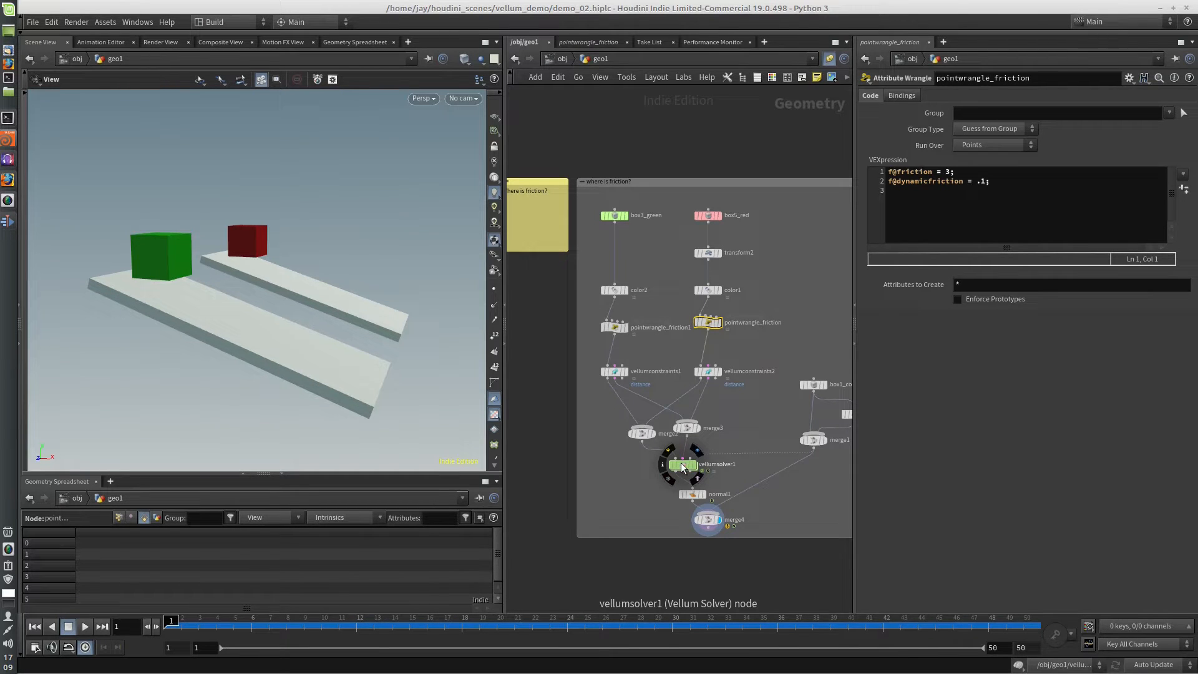
Display vellumsolver1's result, play the boxes sliding down the ramps, and rewind to frame 1
{"action": "left_click", "coordinate": [678, 464]}
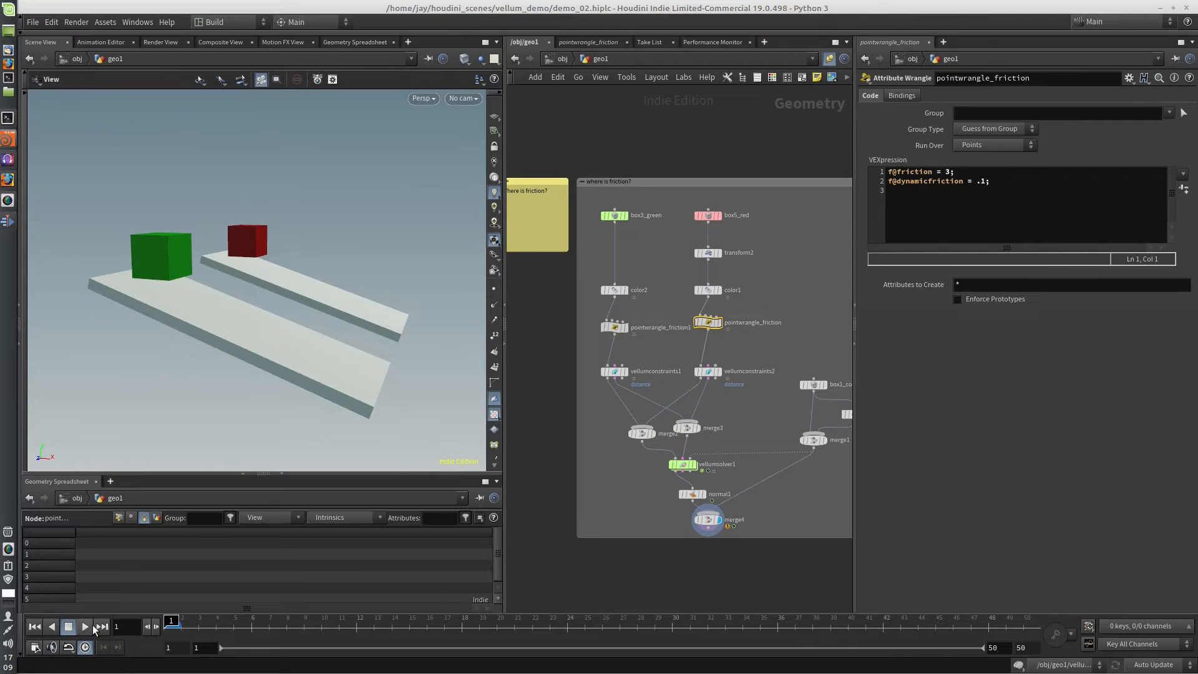
{"action": "left_click", "coordinate": [84, 625]}
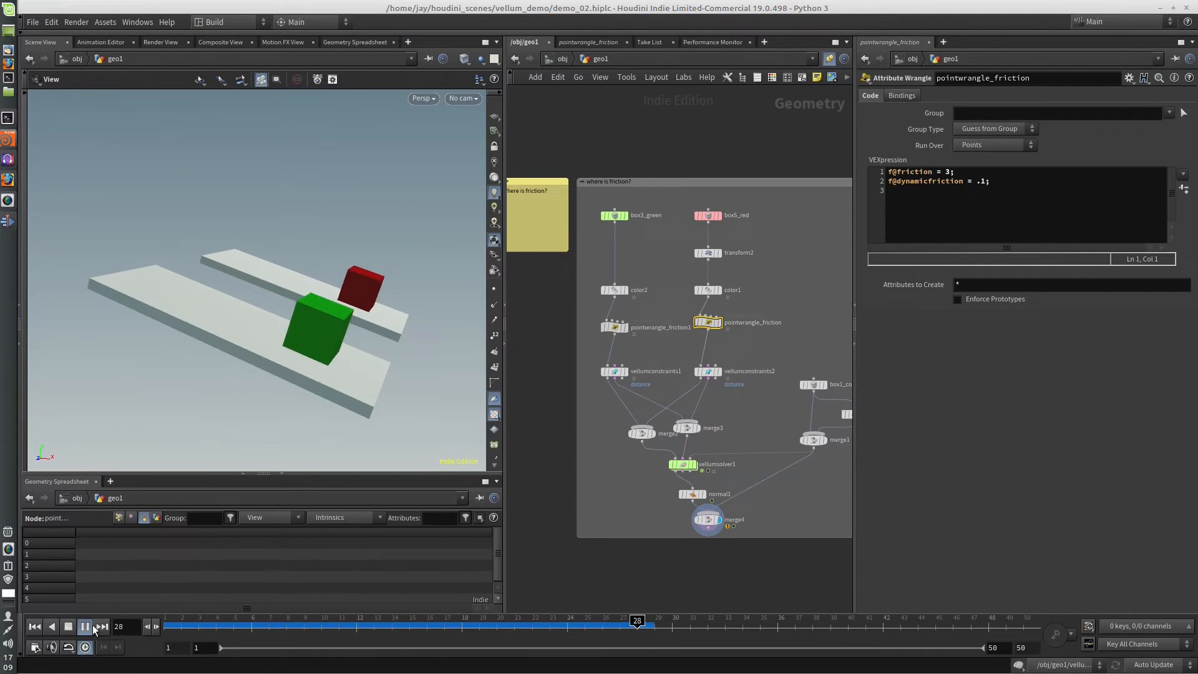
{"action": "left_click", "coordinate": [67, 625]}
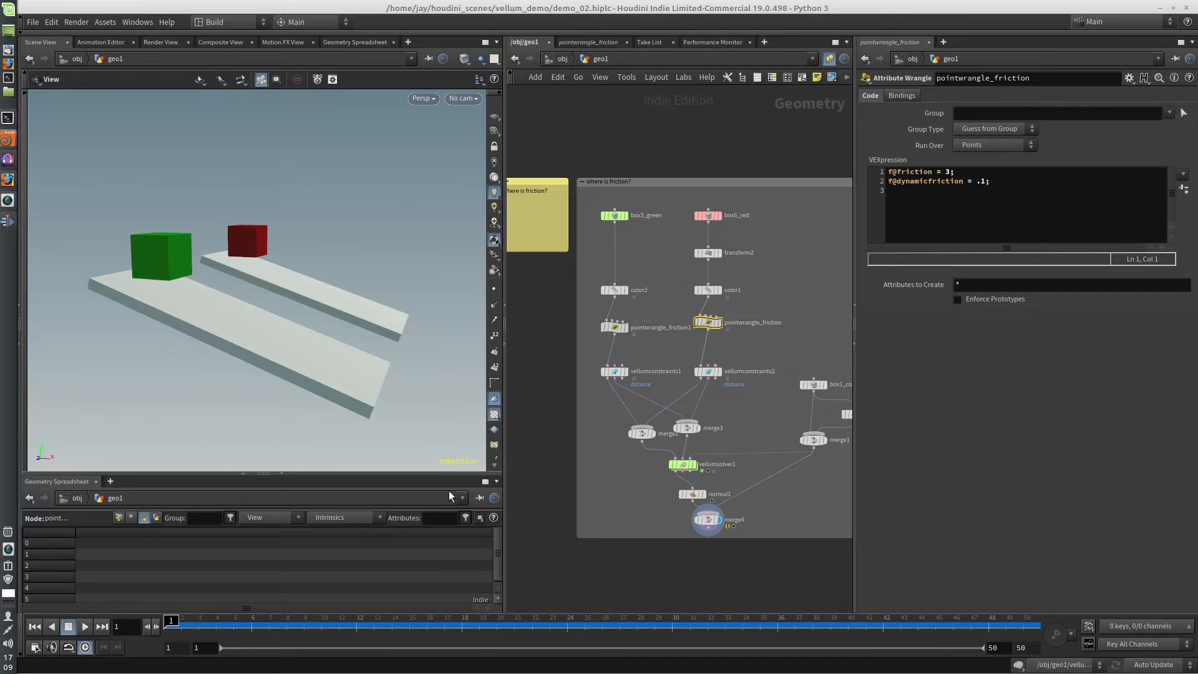
{"action": "left_click", "coordinate": [615, 327]}
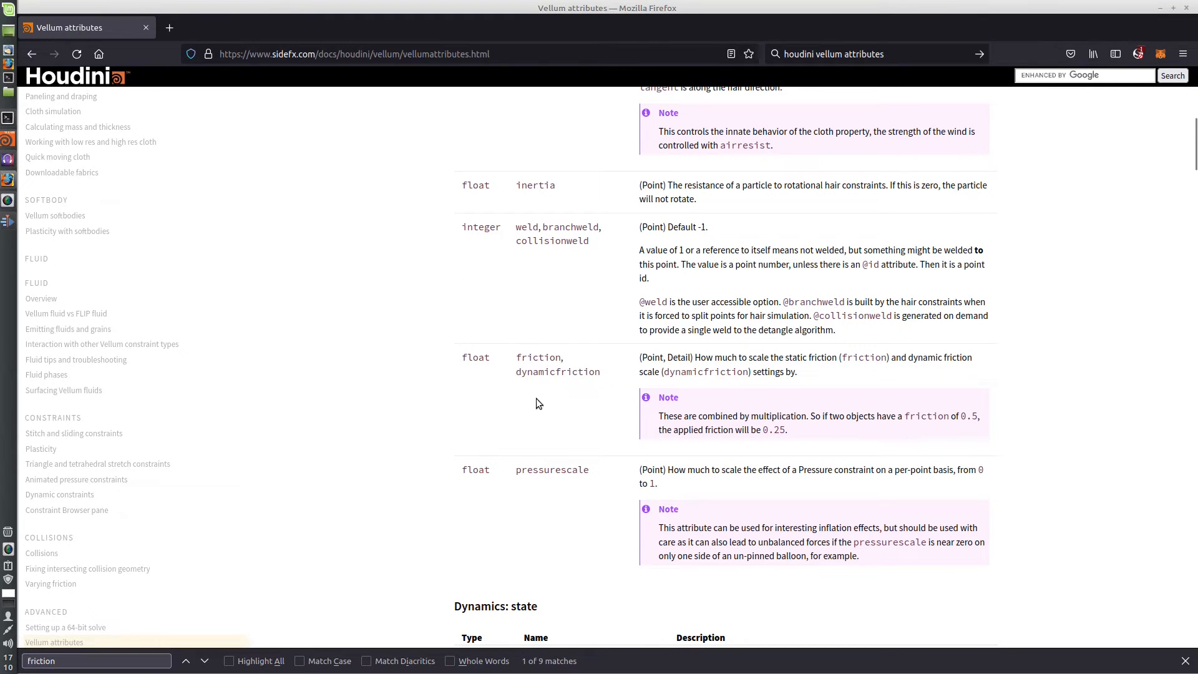
{"action": "mouse_move", "coordinate": [583, 434]}
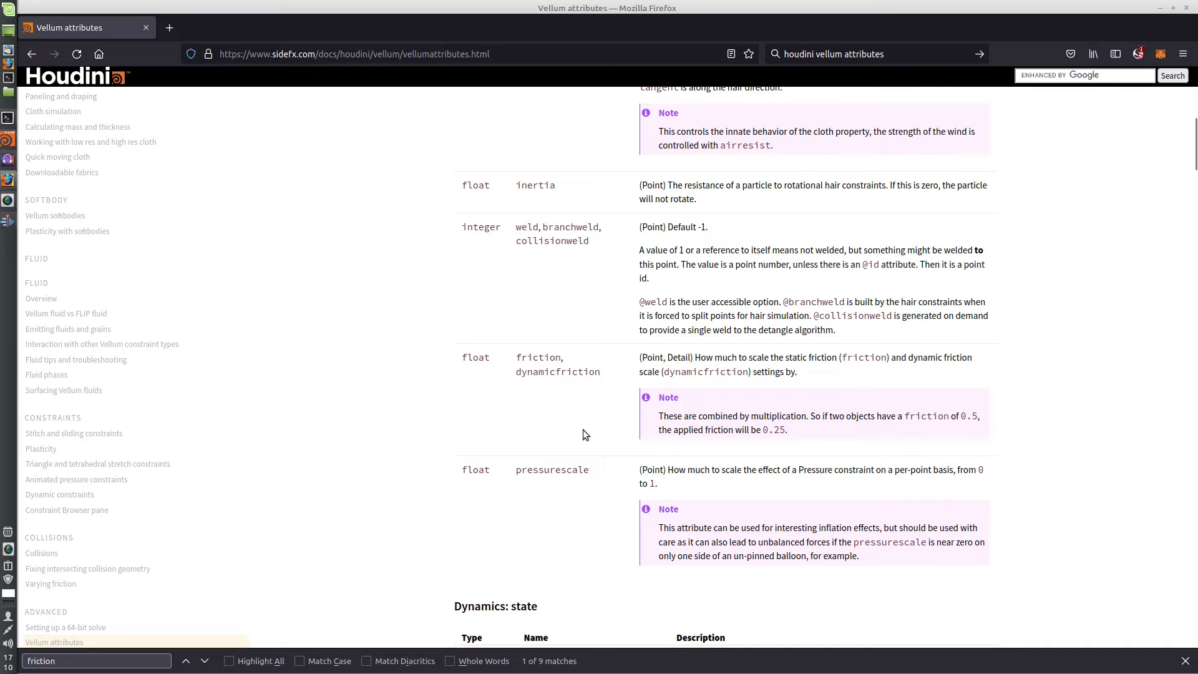
{"action": "mouse_move", "coordinate": [1192, 471]}
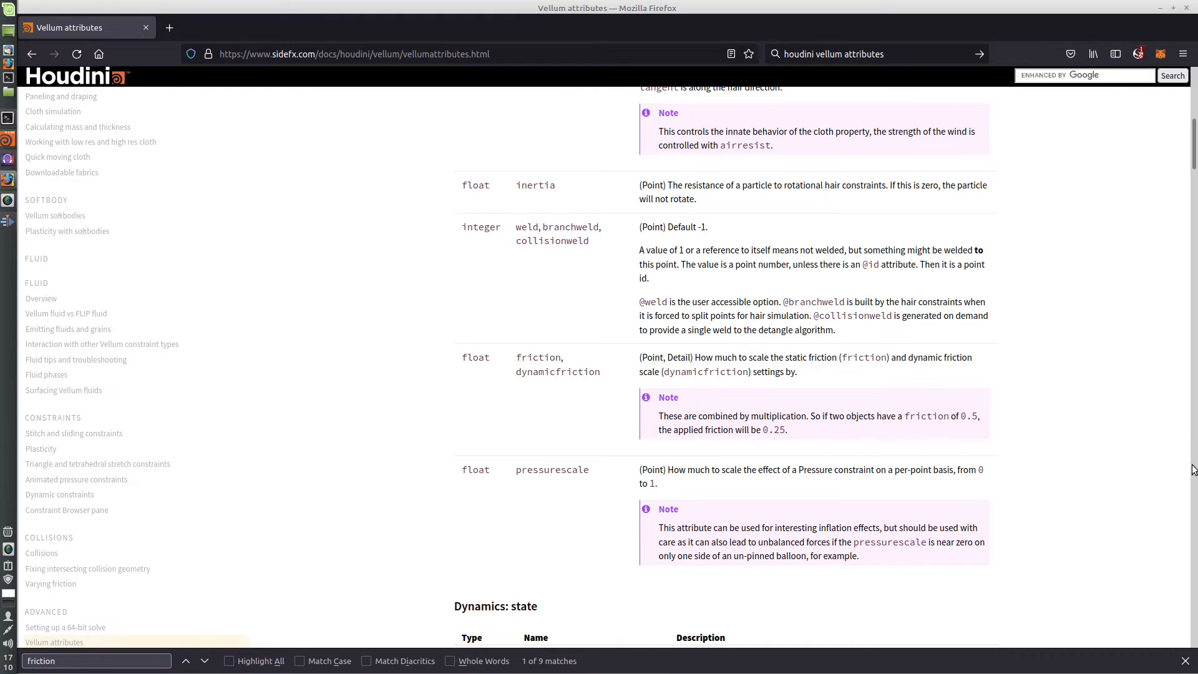
Scroll through the friction and dynamicfriction entries on the Vellum attributes docs page
{"action": "scroll", "scroll_direction": "down", "scroll_amount": 3}
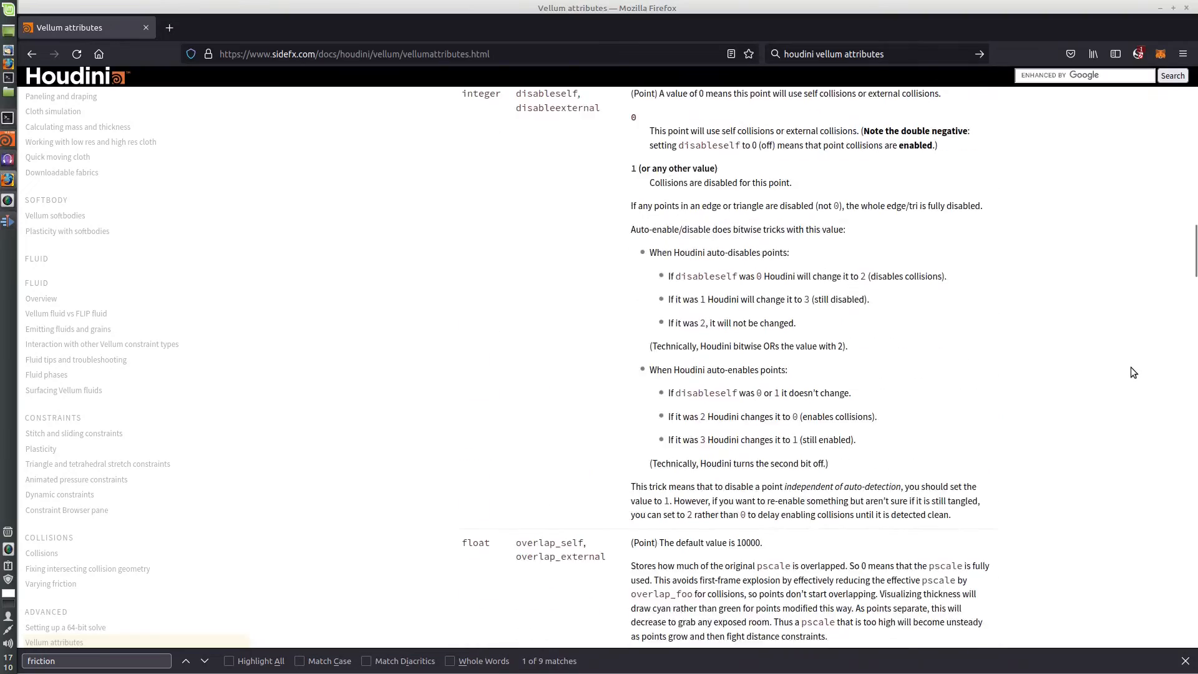
{"action": "scroll", "scroll_direction": "down", "scroll_amount": 3}
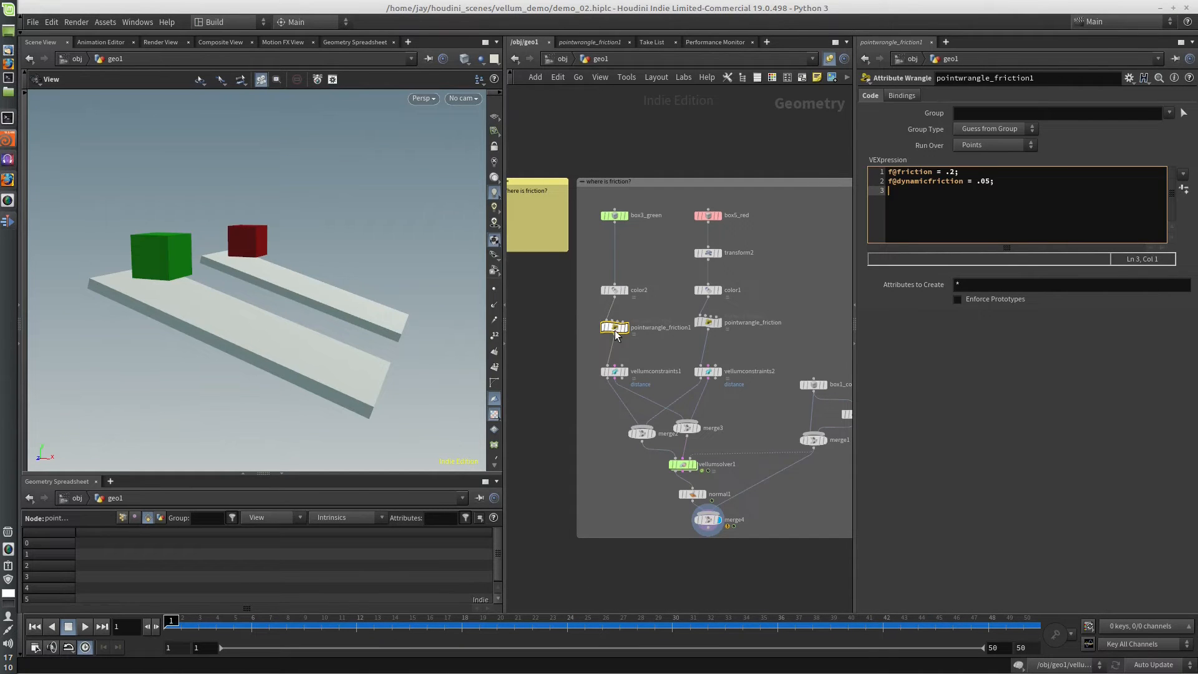
Show vellumconstraints1's Vellum Geometry in the spreadsheet: friction 0.2, dynamicfriction 0.05, mass 0.012
{"action": "left_click", "coordinate": [615, 372]}
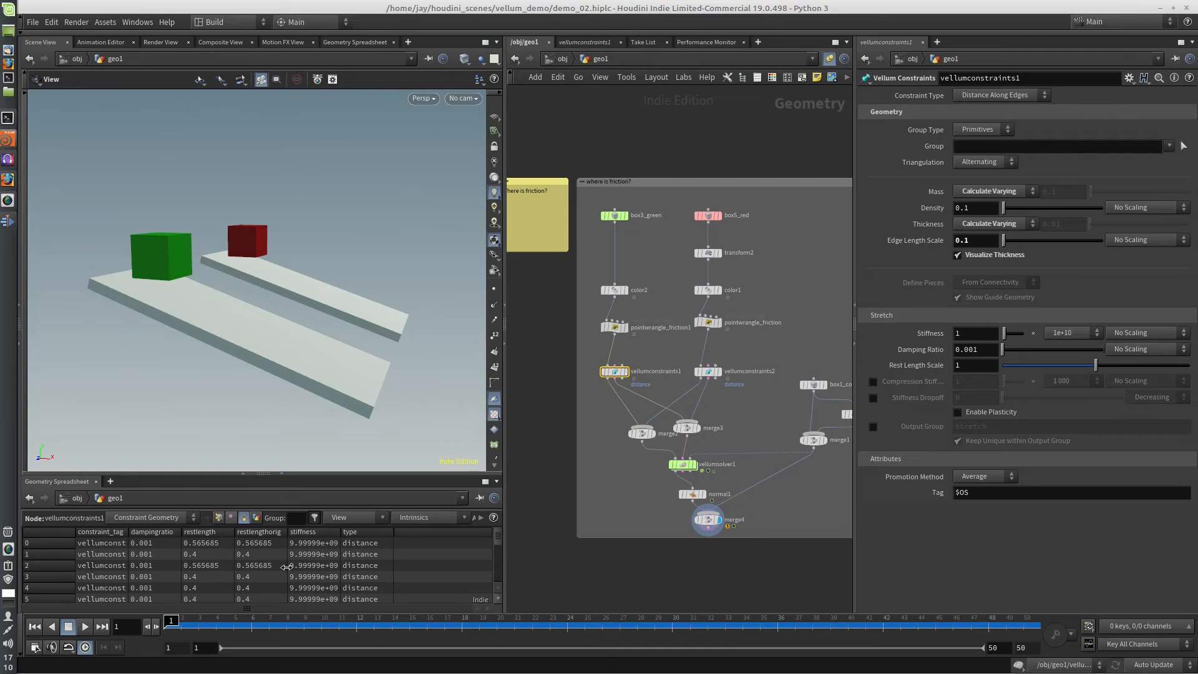
{"action": "scroll", "scroll_direction": "down", "scroll_amount": 3}
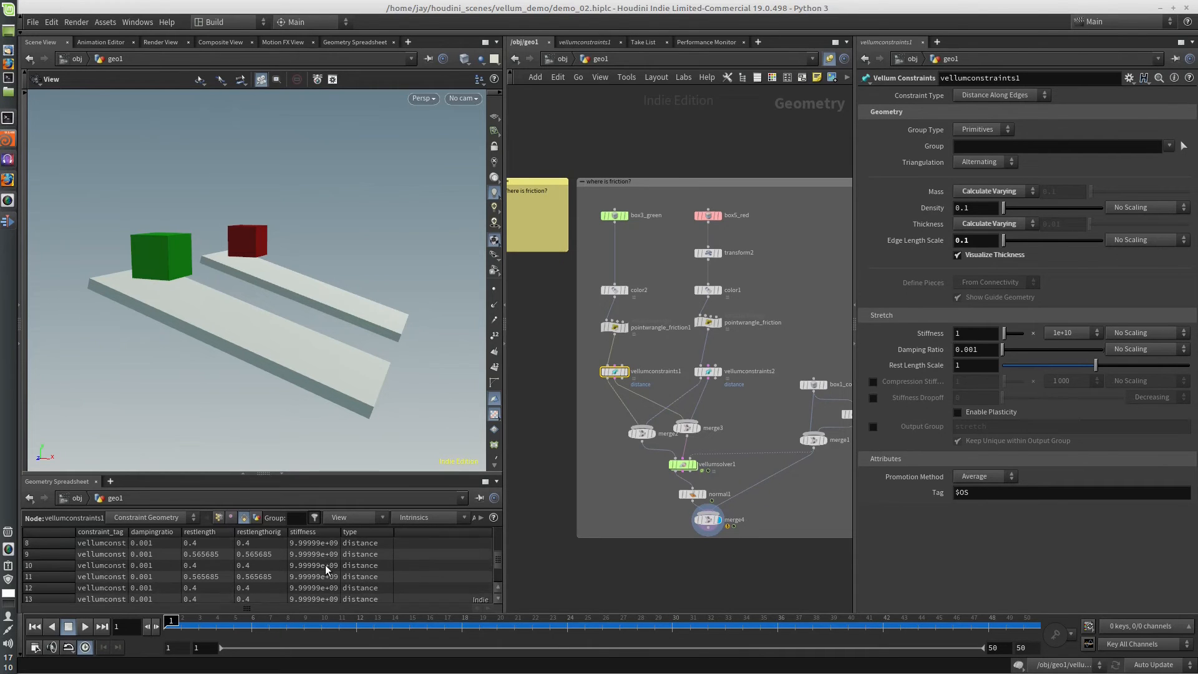
{"action": "mouse_move", "coordinate": [321, 580]}
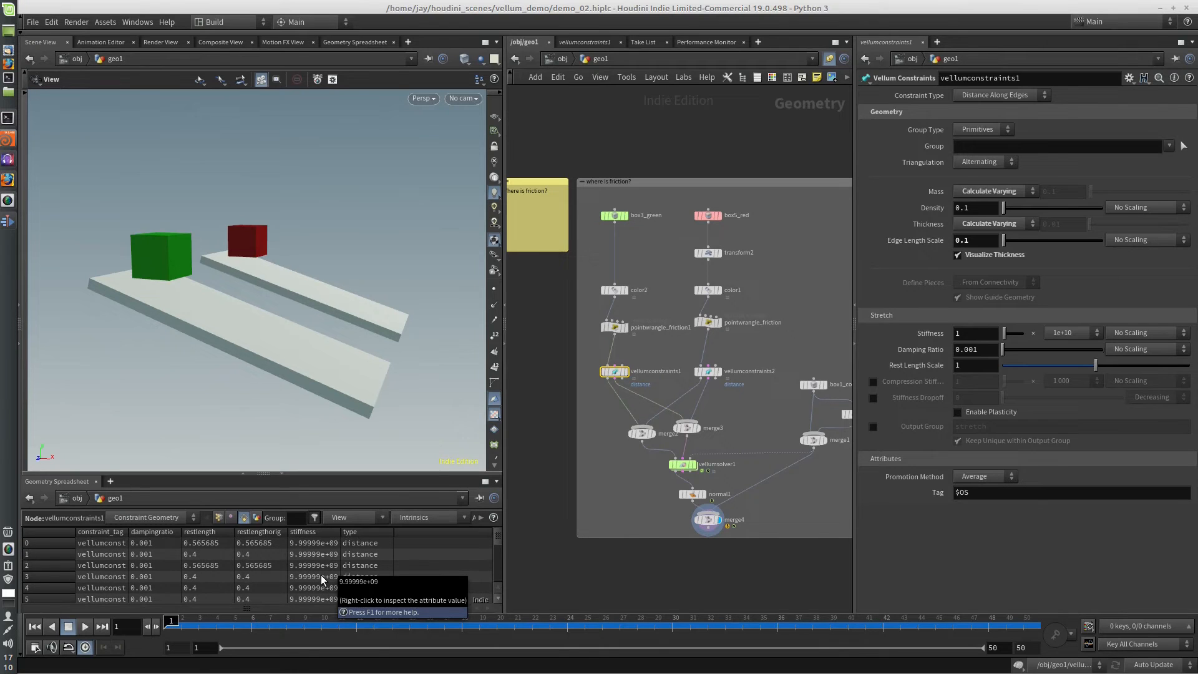
{"action": "scroll", "scroll_direction": "down", "scroll_amount": 3}
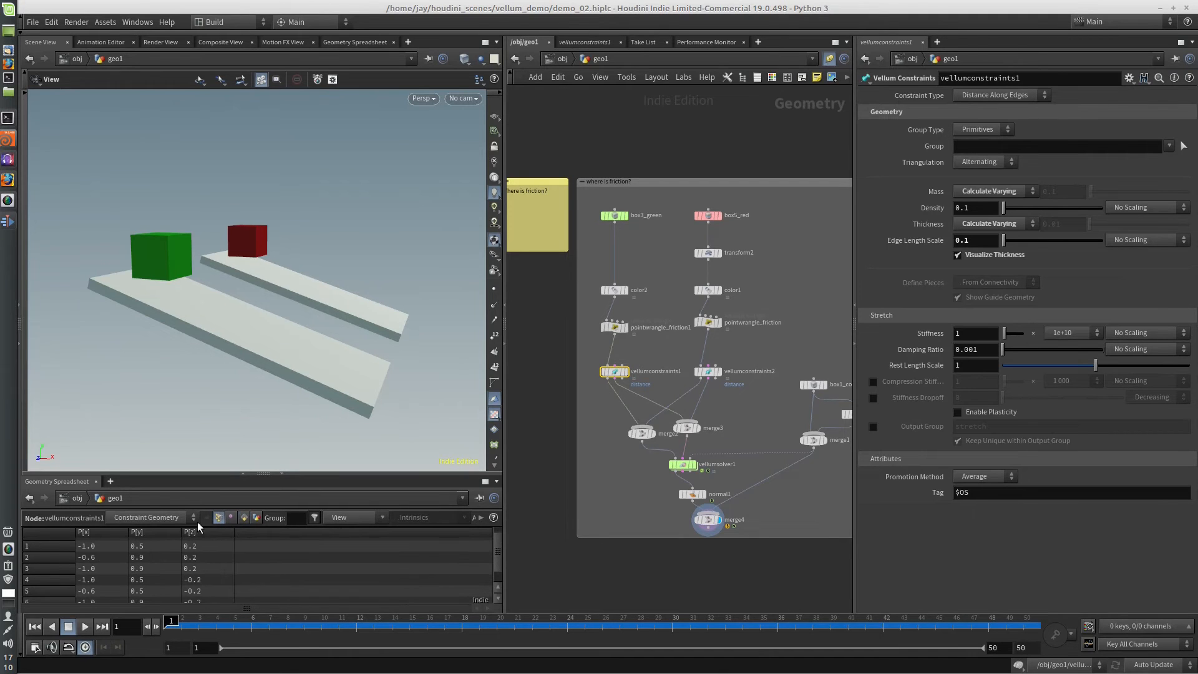
{"action": "left_click", "coordinate": [145, 517]}
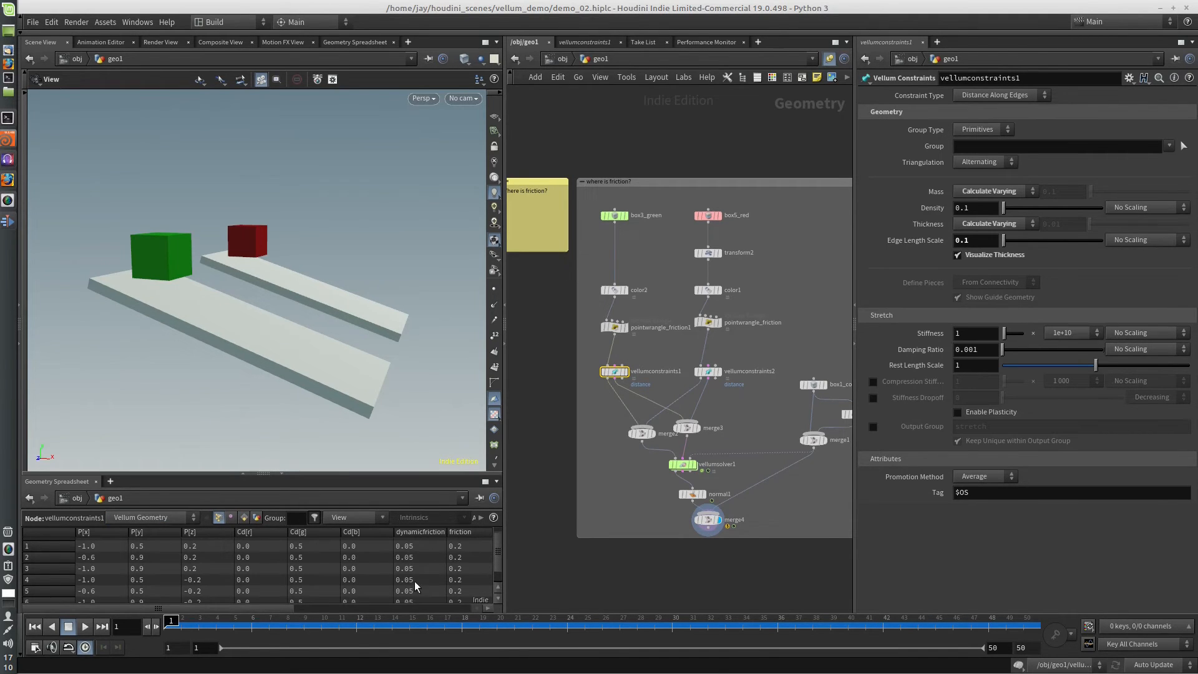
{"action": "scroll", "scroll_direction": "right", "scroll_amount": 3}
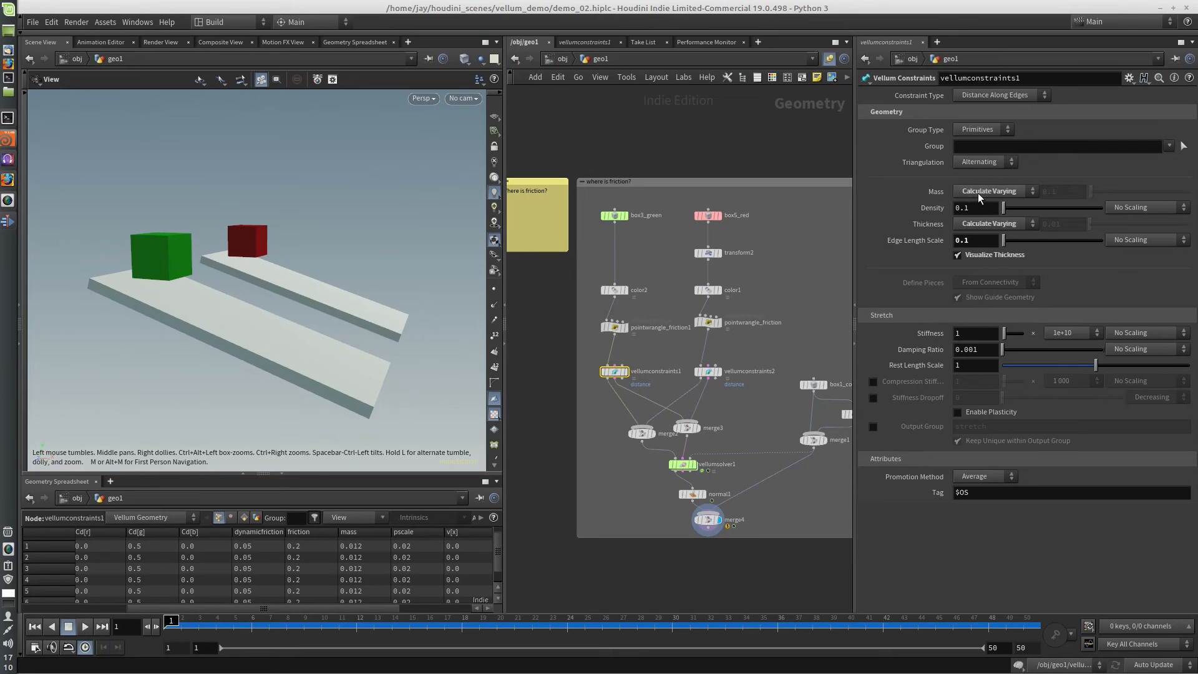
{"action": "mouse_move", "coordinate": [886, 282]}
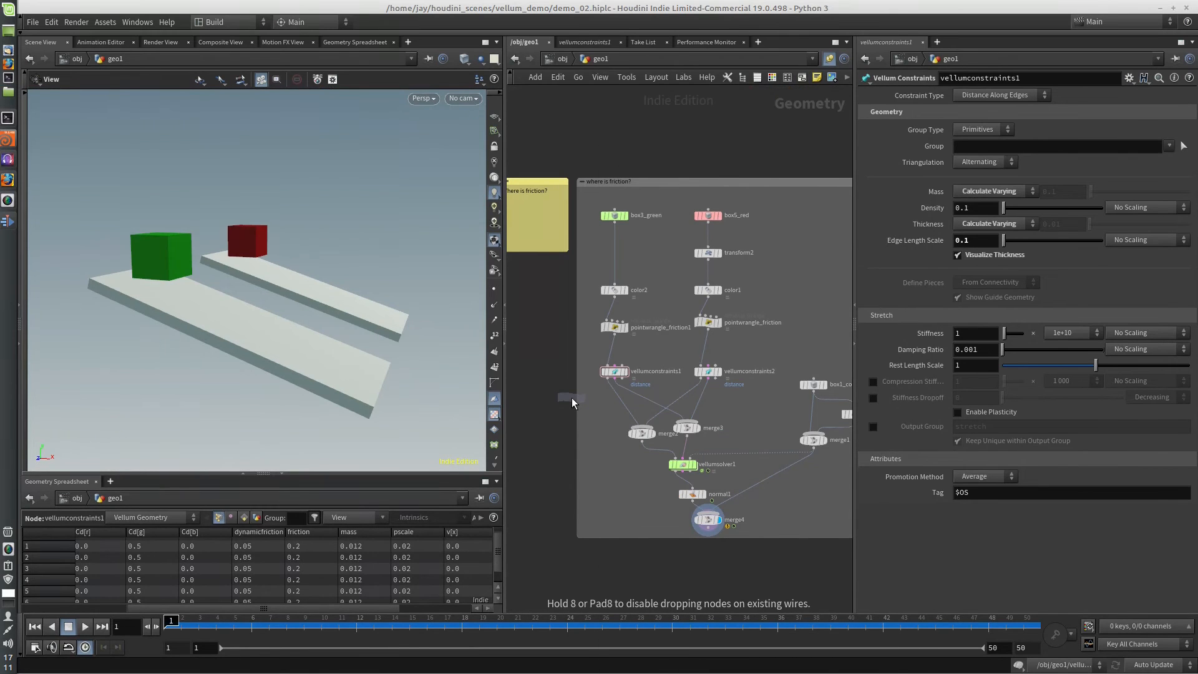
{"action": "left_click", "coordinate": [619, 406]}
{"action": "type", "text": "f"}
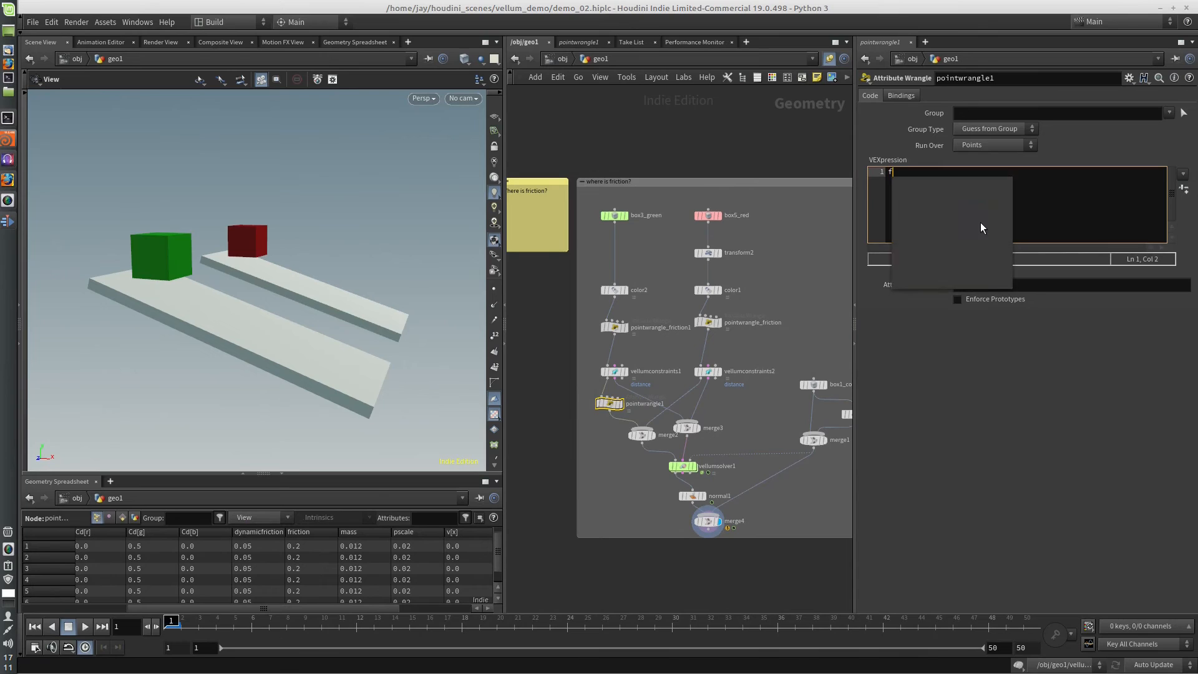
{"action": "type", "text": "@mass ="}
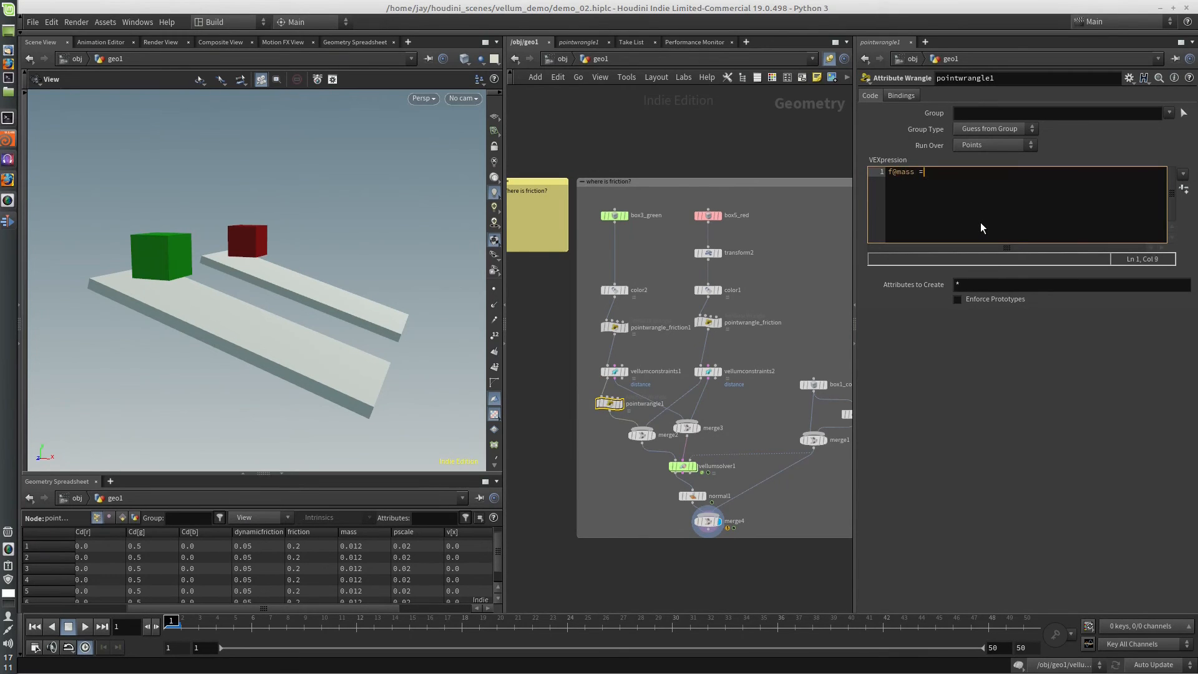
{"action": "type", "text": "0;"}
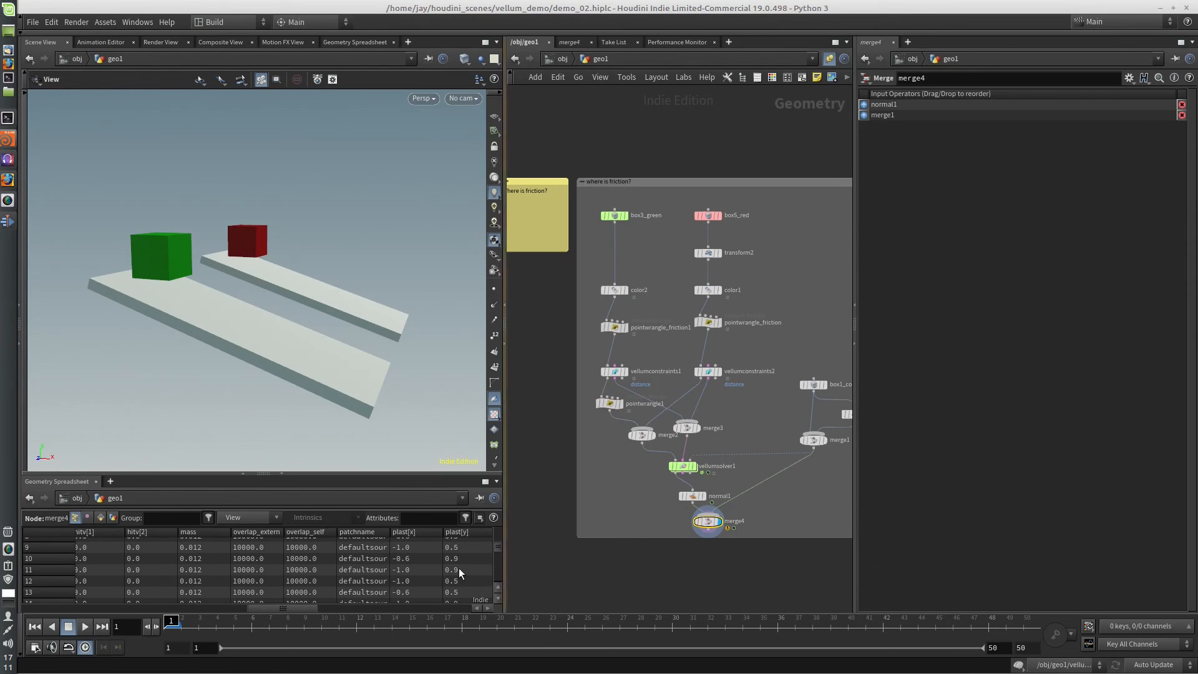
{"action": "left_click", "coordinate": [84, 625]}
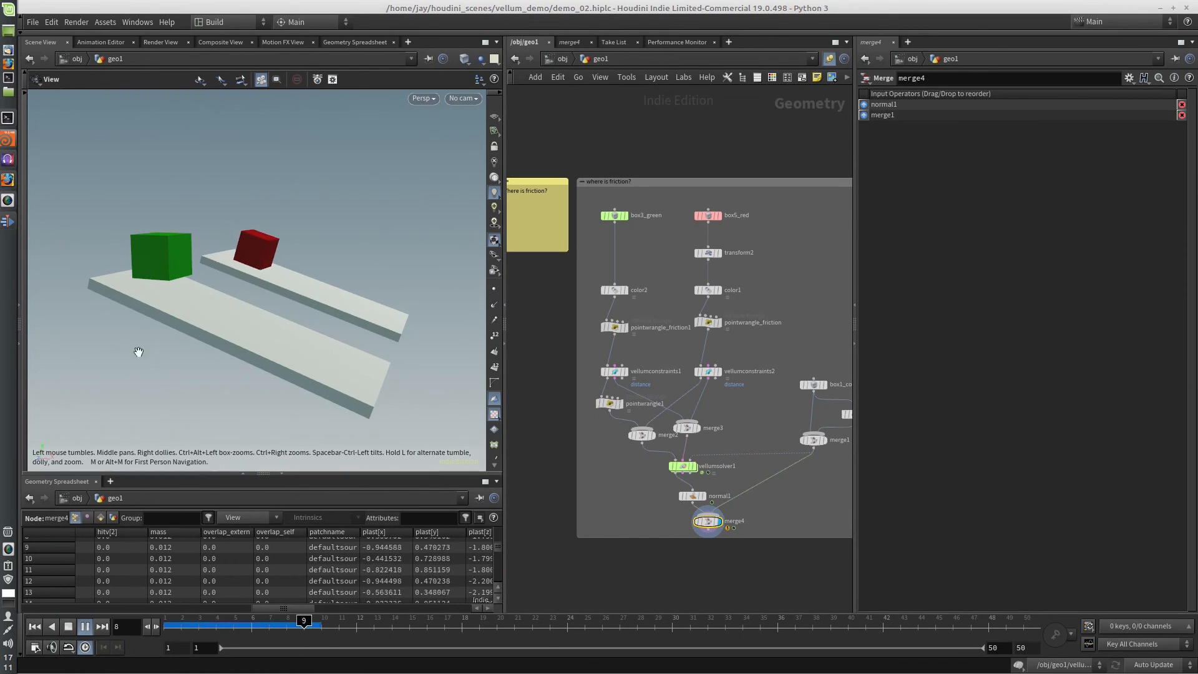
{"action": "left_click", "coordinate": [83, 627]}
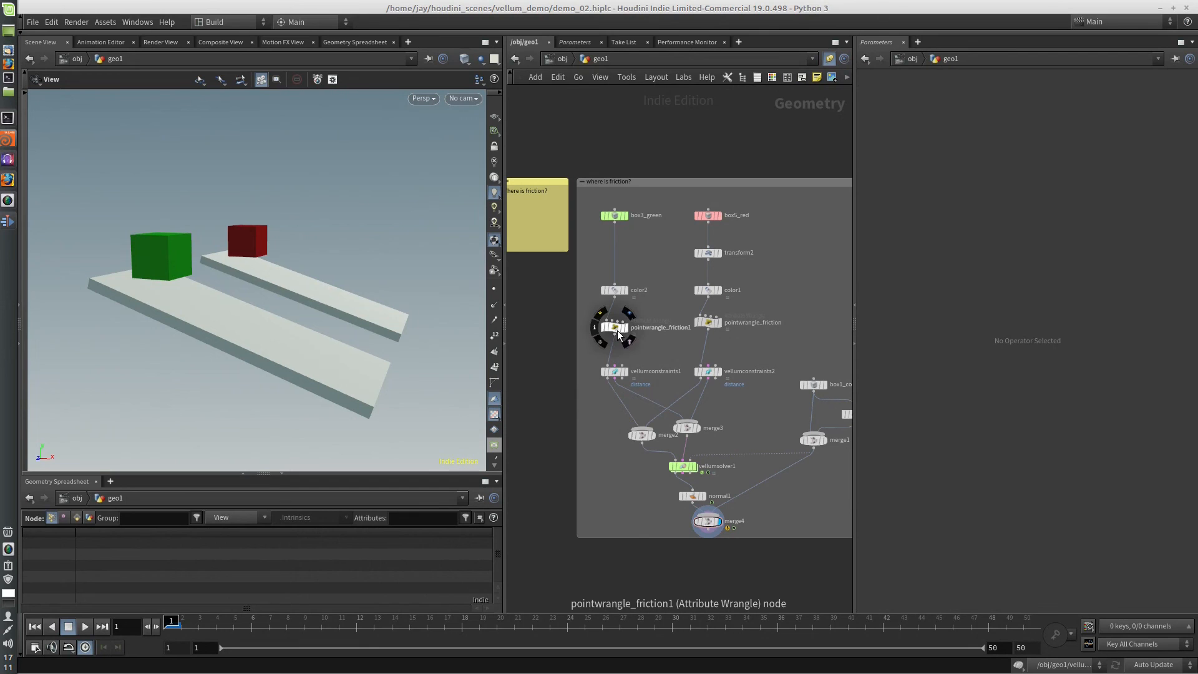
Show pointwrangle_friction1's VEX code and start a new line after the friction lines
{"action": "left_click", "coordinate": [615, 371]}
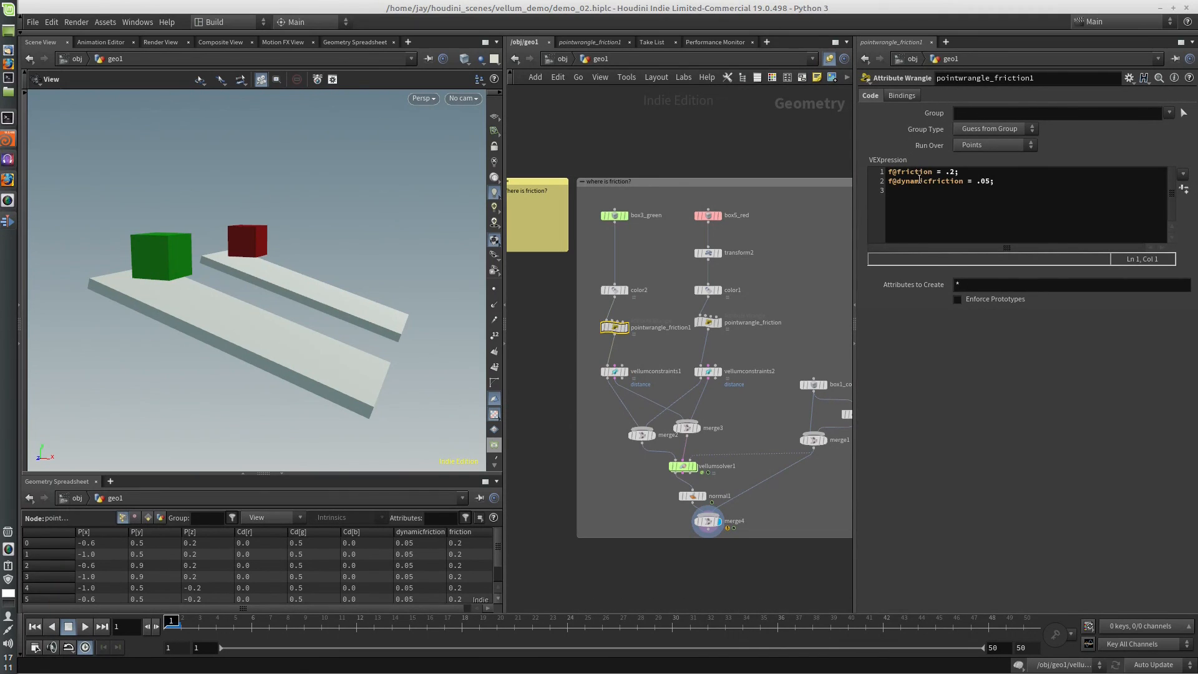
{"action": "left_click", "coordinate": [914, 190]}
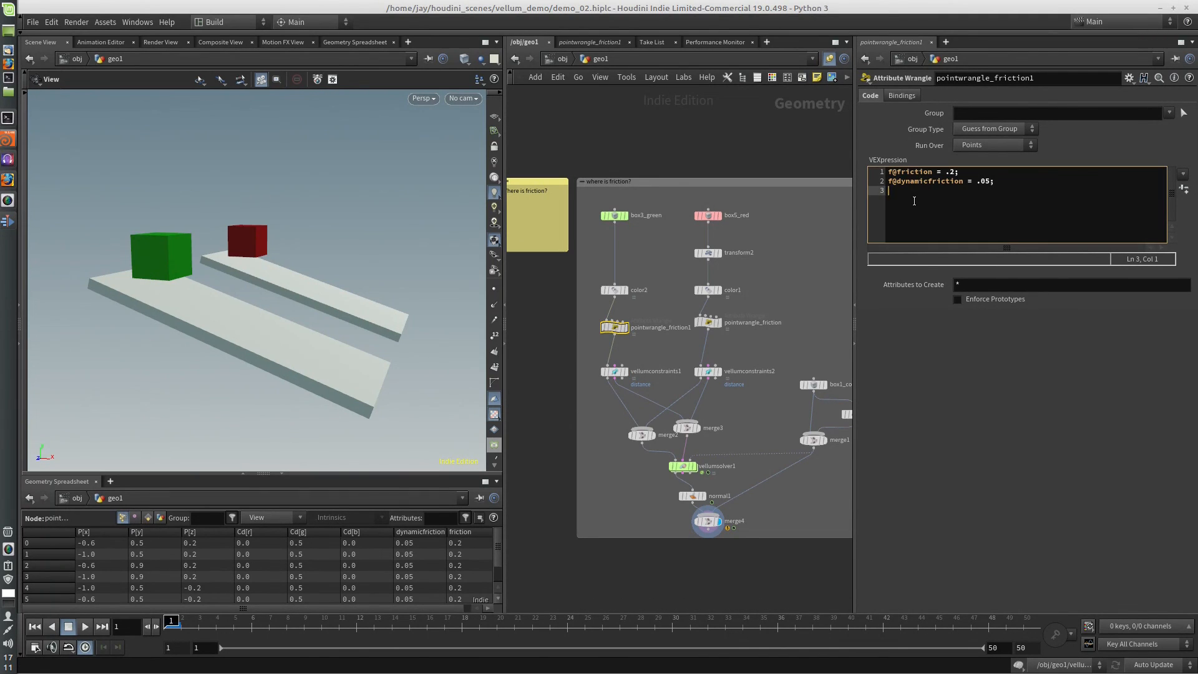